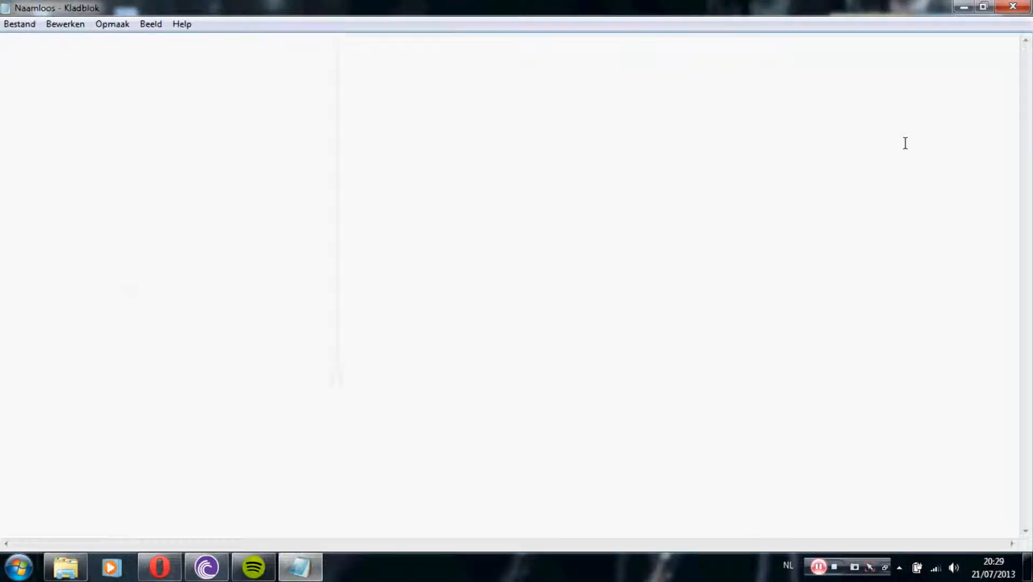
- Write the intro line 'hey youtube today i'm going to show how to download hypercam + serial .'
{"action": "type", "text": "hey youtube today i'm going to show how to download hypercam + serial ."}
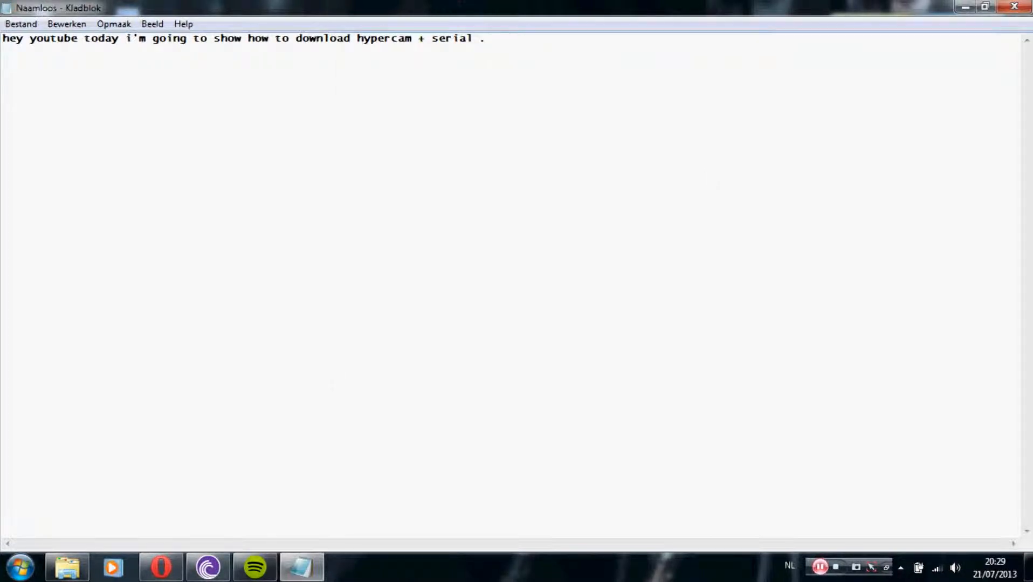
- Add the line 'first of all u must have a torrent software' and end it with a new line
{"action": "type", "text": "fi"}
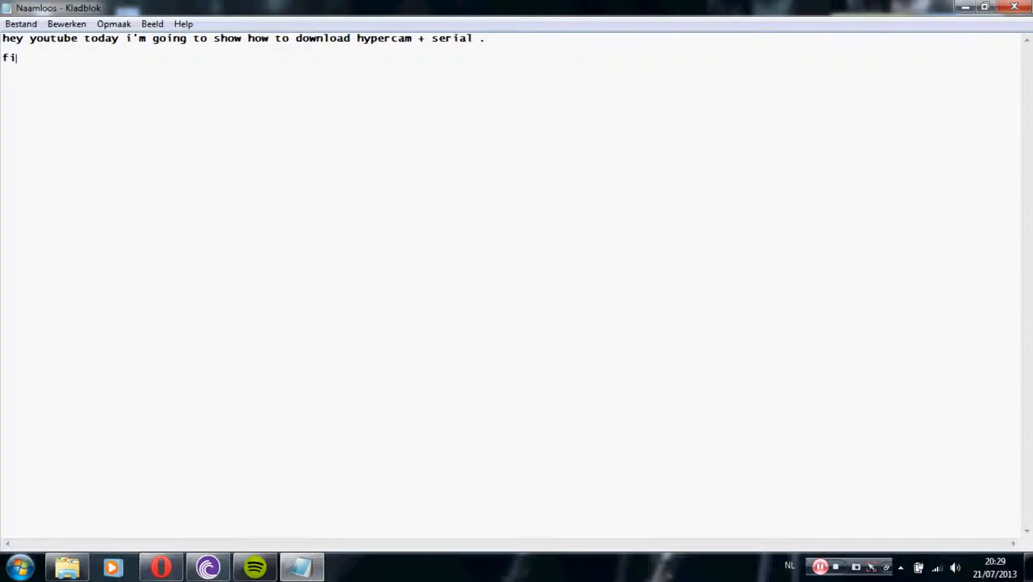
{"action": "type", "text": "rst of all"}
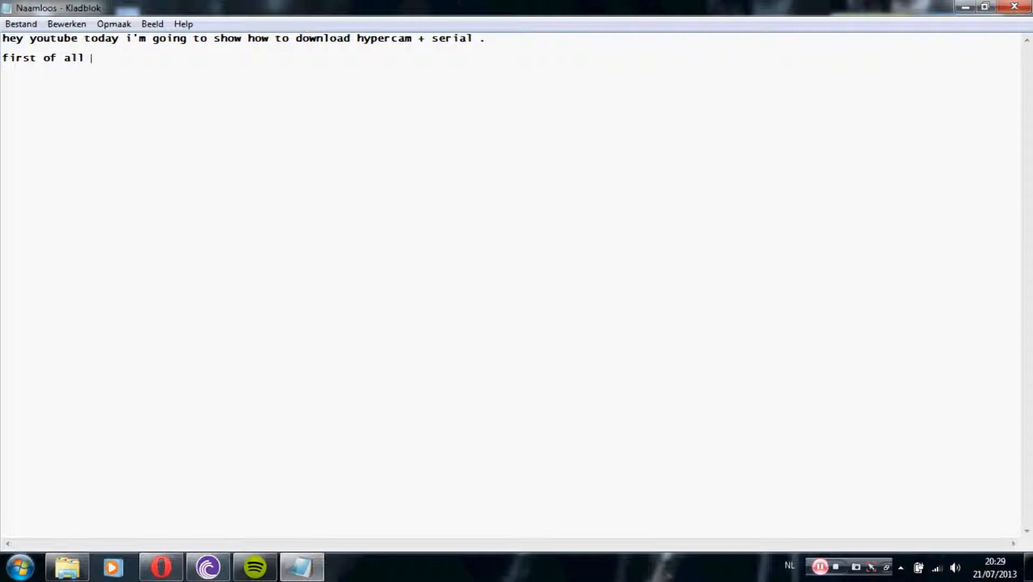
{"action": "type", "text": "u"}
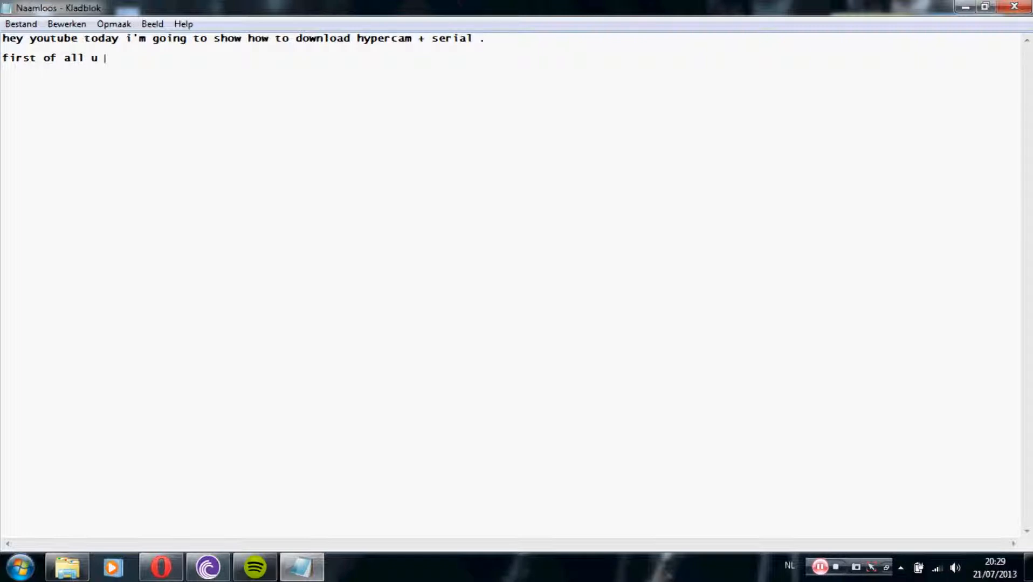
{"action": "type", "text": "must"}
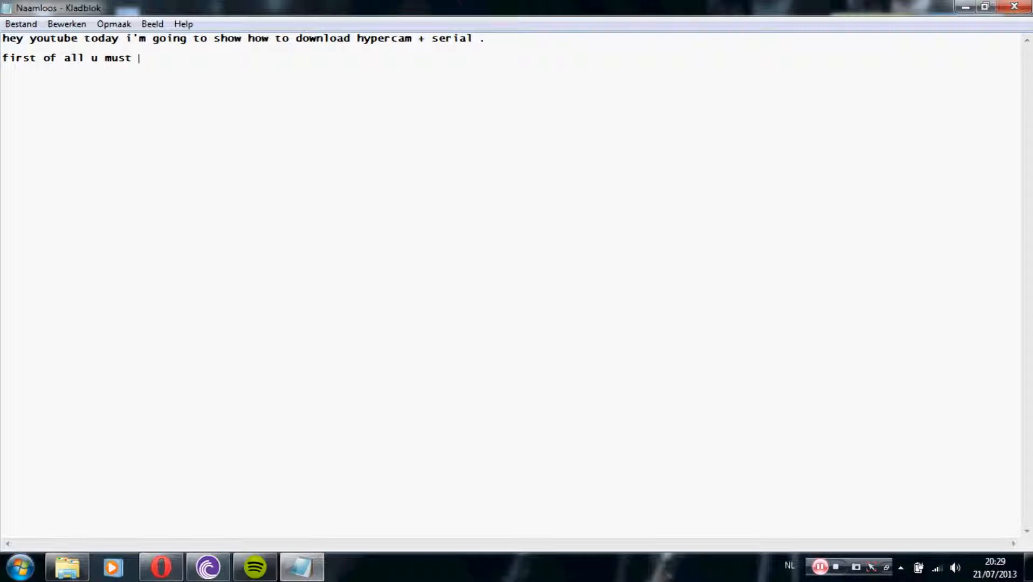
{"action": "type", "text": "have"}
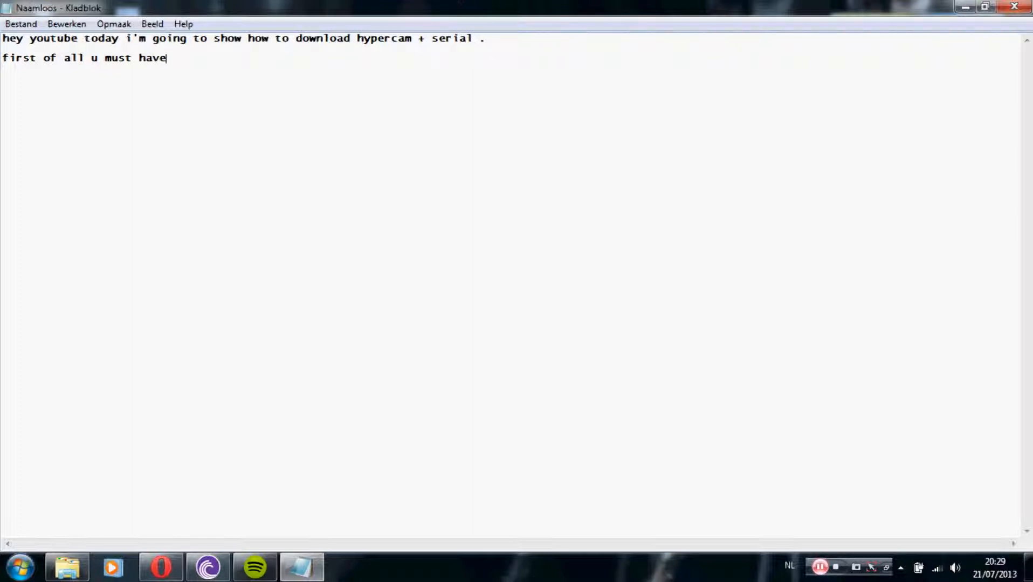
{"action": "type", "text": "u"}
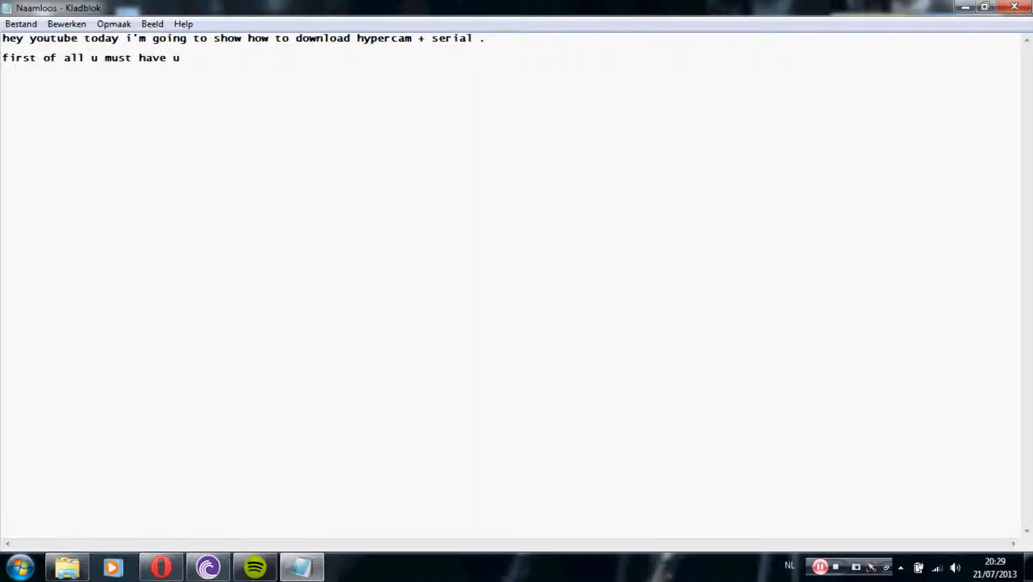
{"action": "type", "text": "a t"}
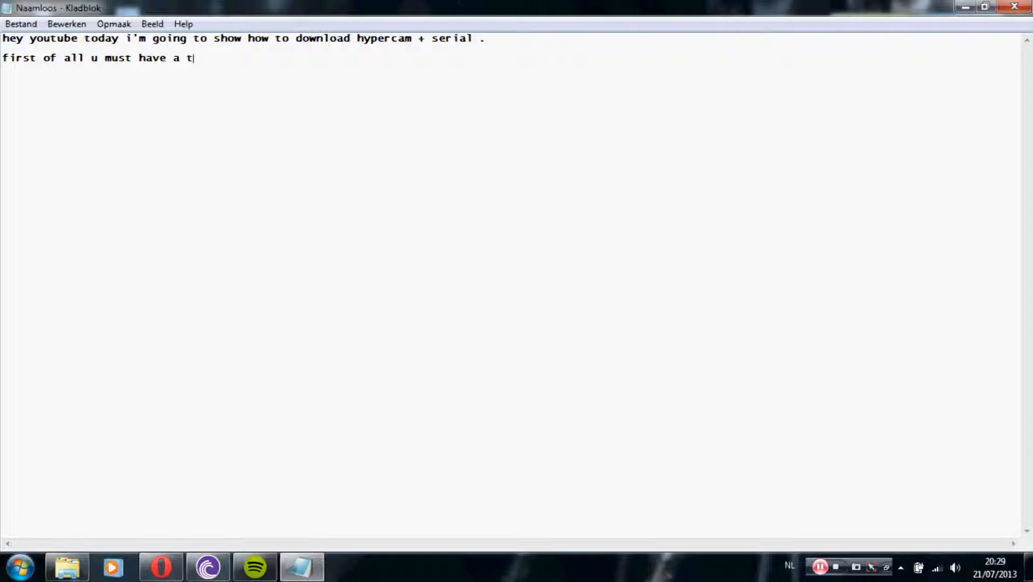
{"action": "type", "text": "orrent"}
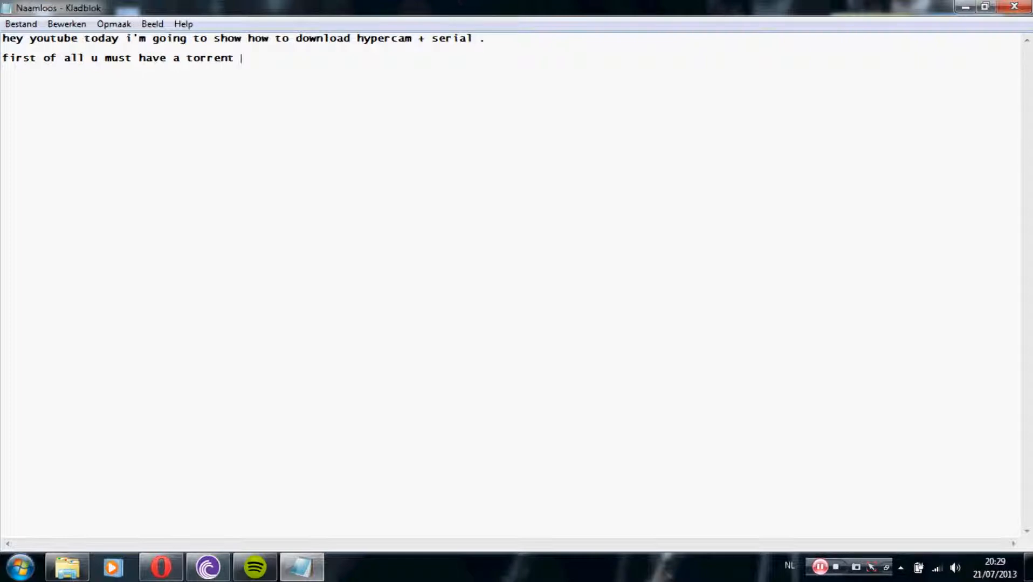
{"action": "type", "text": "s"}
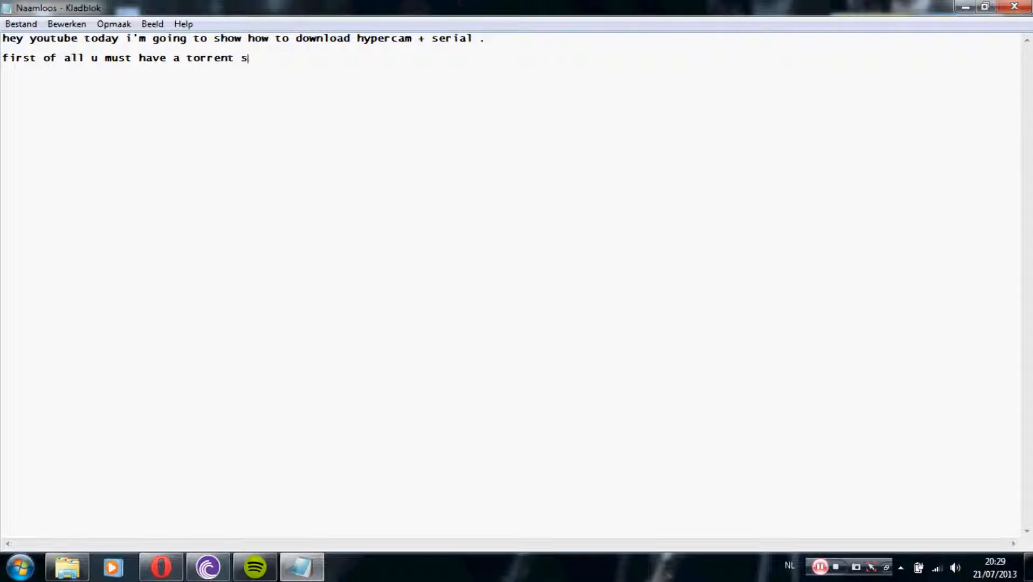
{"action": "type", "text": "oftware"}
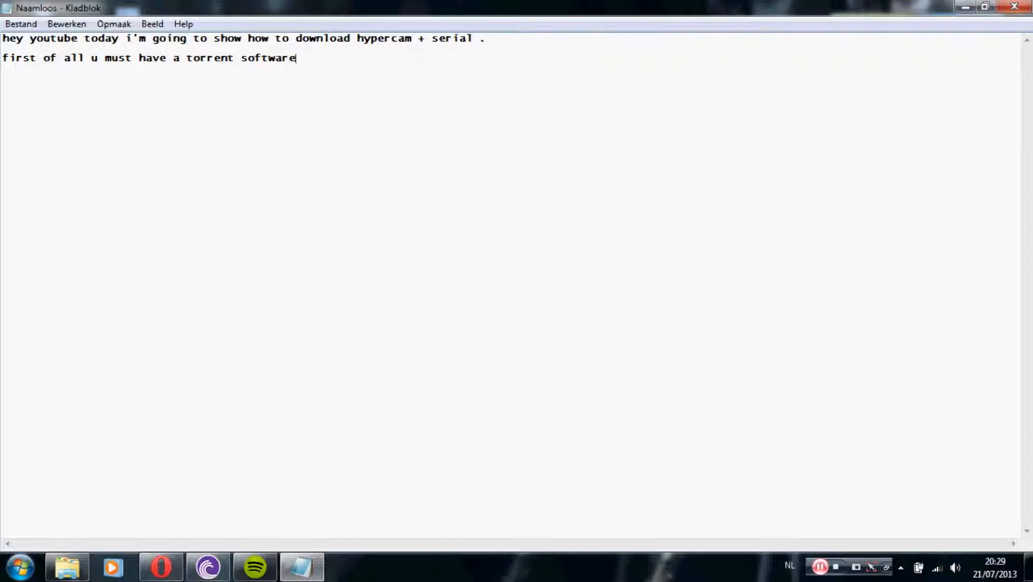
{"action": "key", "text": "enter"}
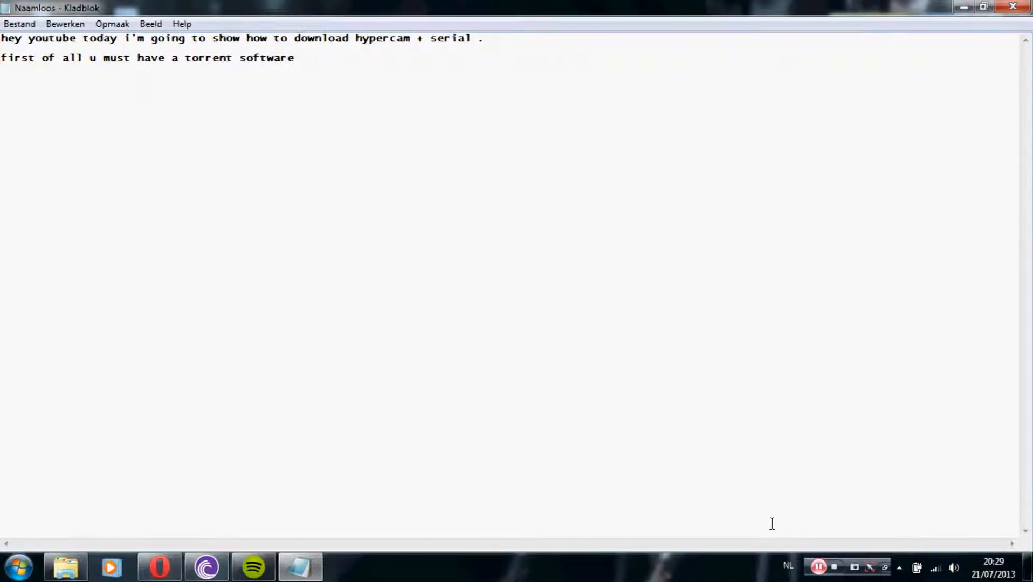
{"action": "mouse_move", "coordinate": [209, 228]}
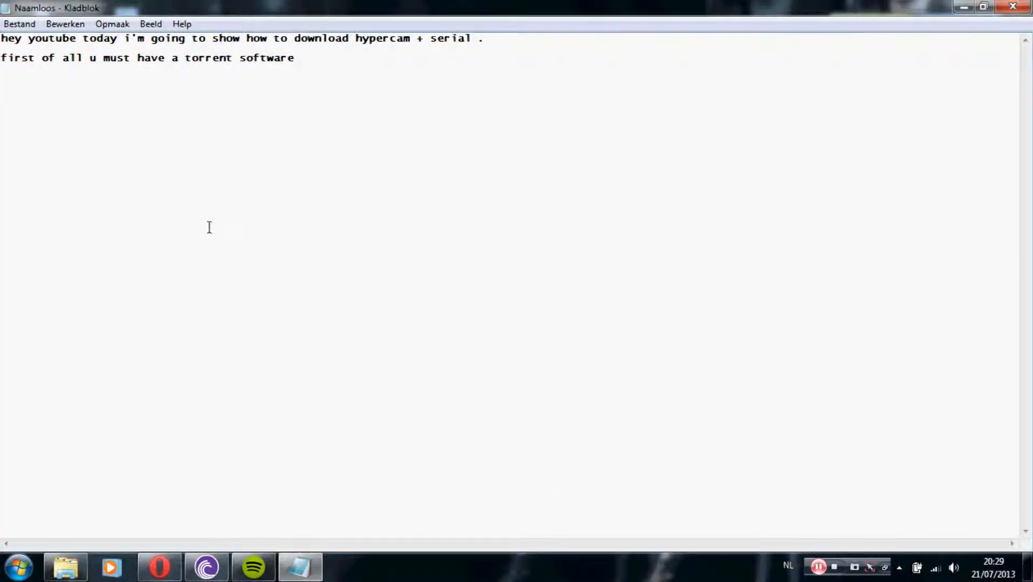
- Write 'then u have to download the file from torrentcrazy.com' on the third line
{"action": "type", "text": "th"}
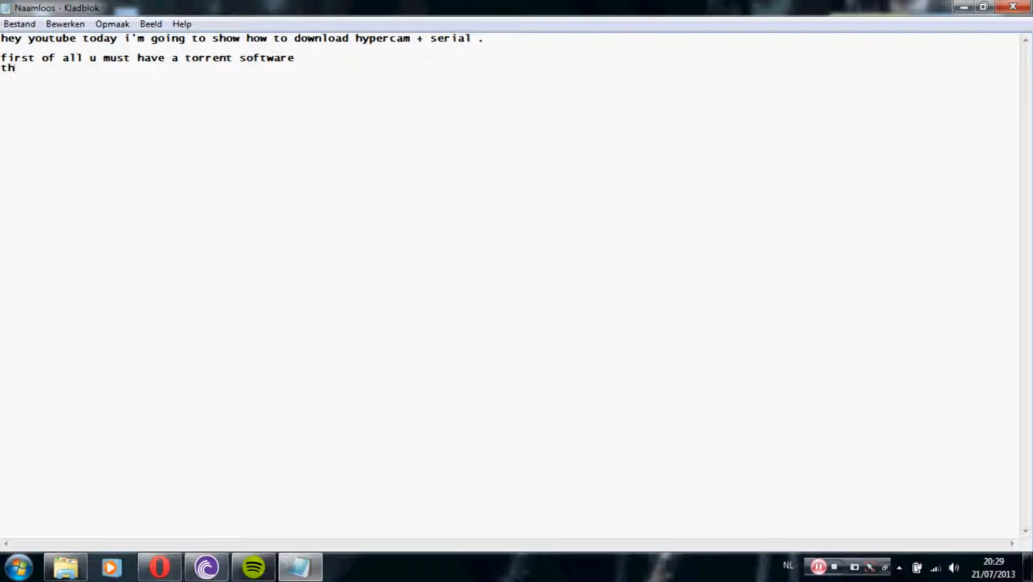
{"action": "type", "text": "en"}
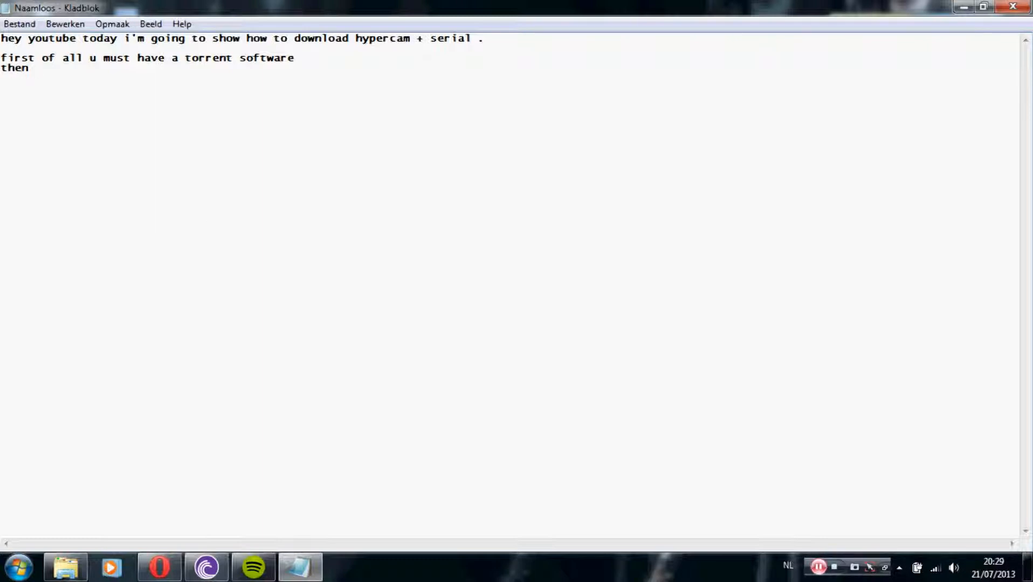
{"action": "type", "text": "u have to download"}
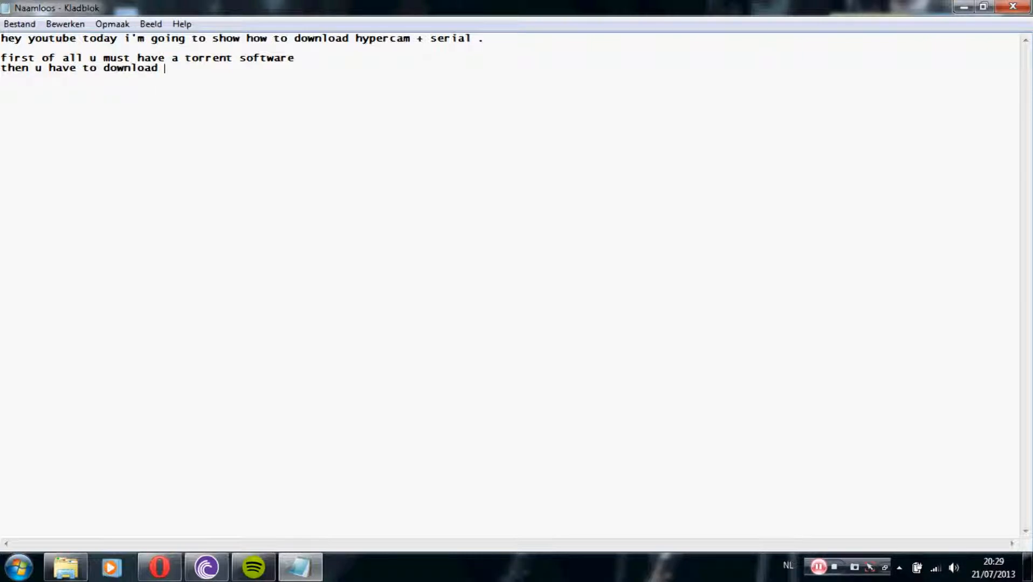
{"action": "type", "text": "the file f"}
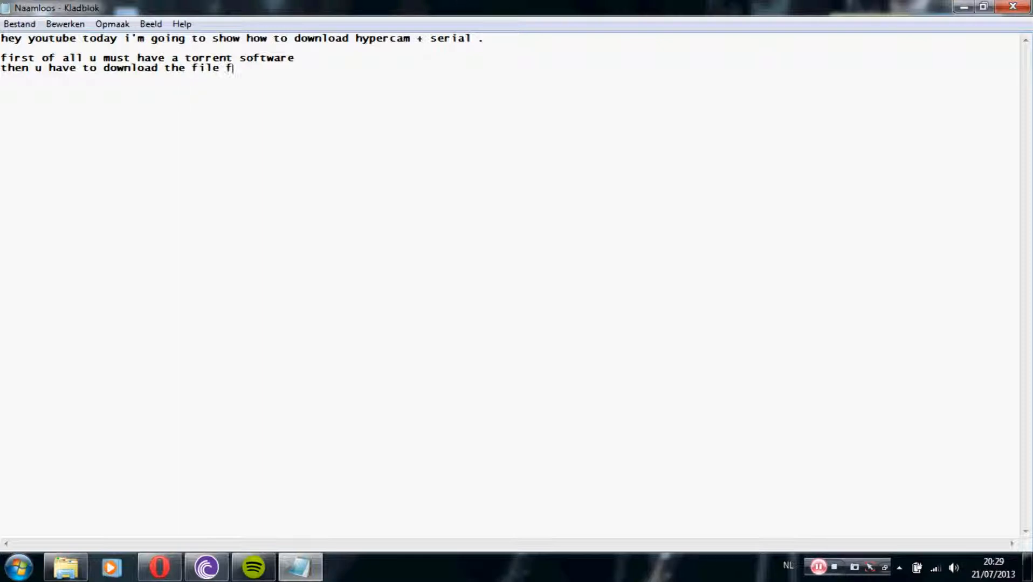
{"action": "type", "text": "rom"}
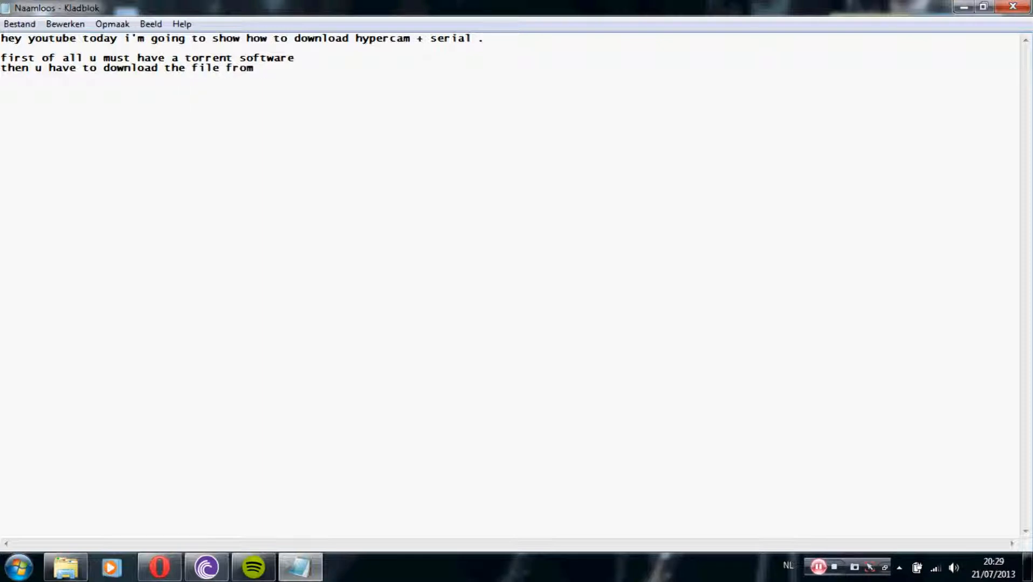
{"action": "type", "text": "tor"}
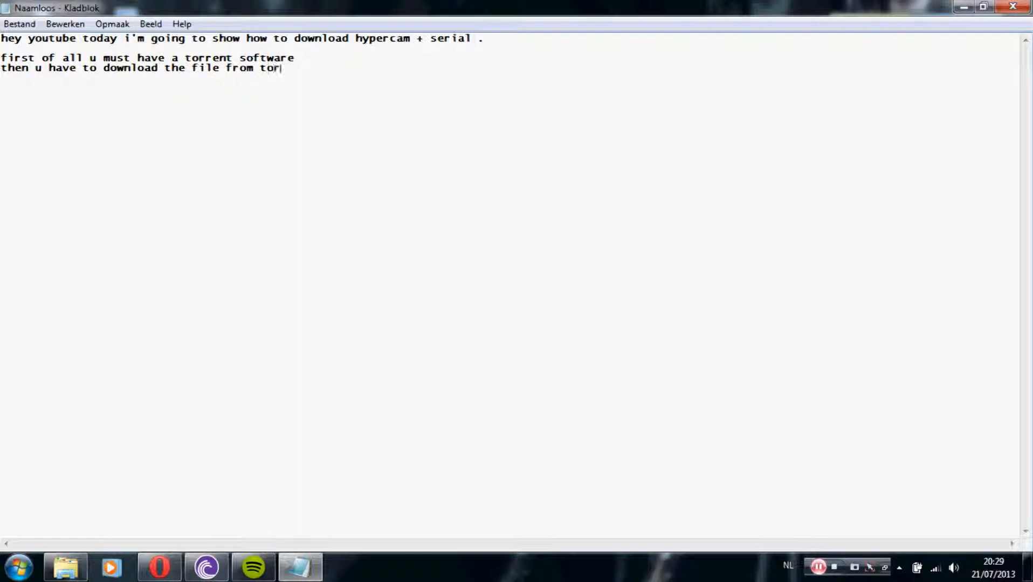
{"action": "type", "text": "rentcr"}
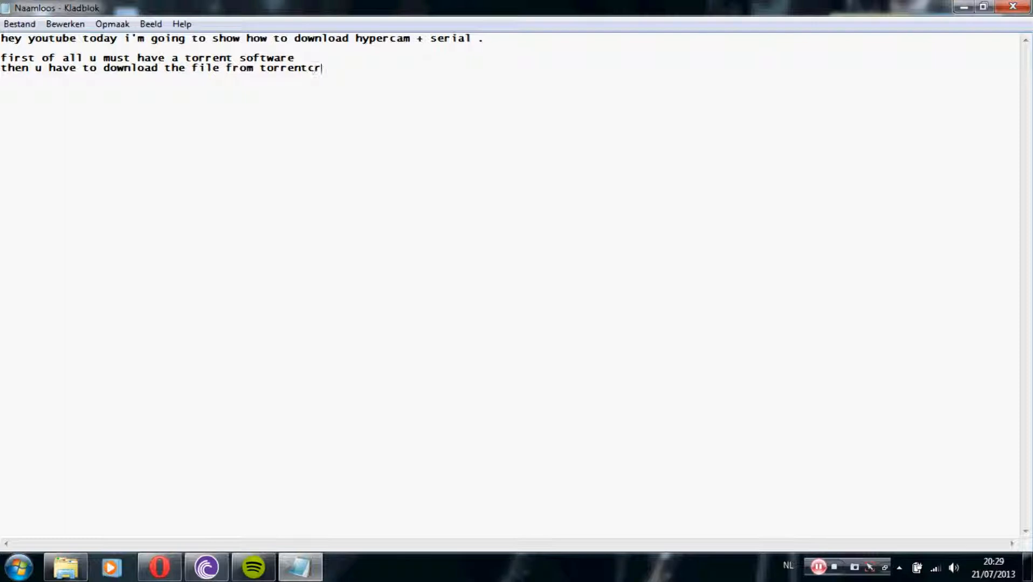
{"action": "type", "text": "a"}
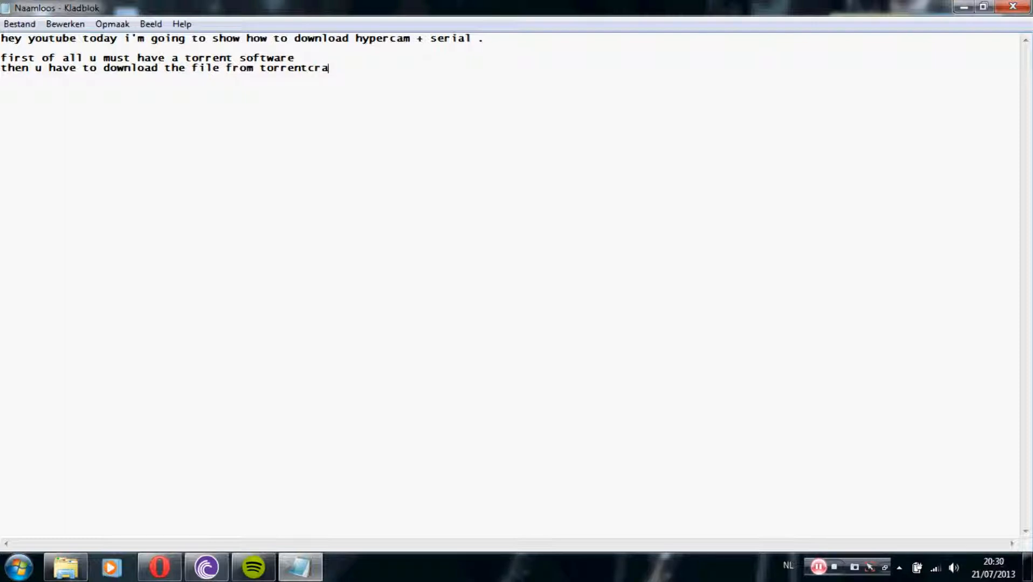
{"action": "type", "text": "zy"}
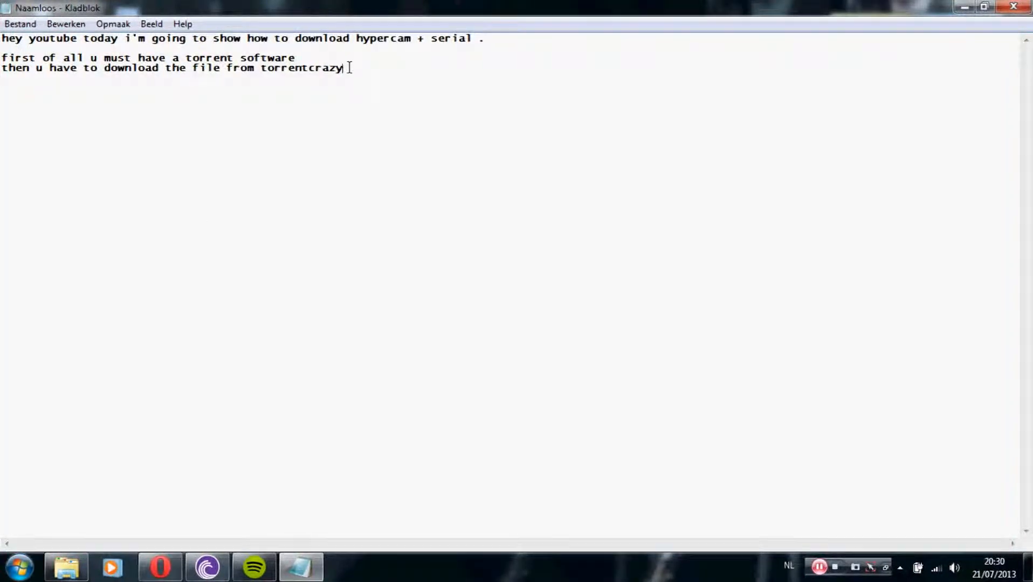
{"action": "type", "text": ".com"}
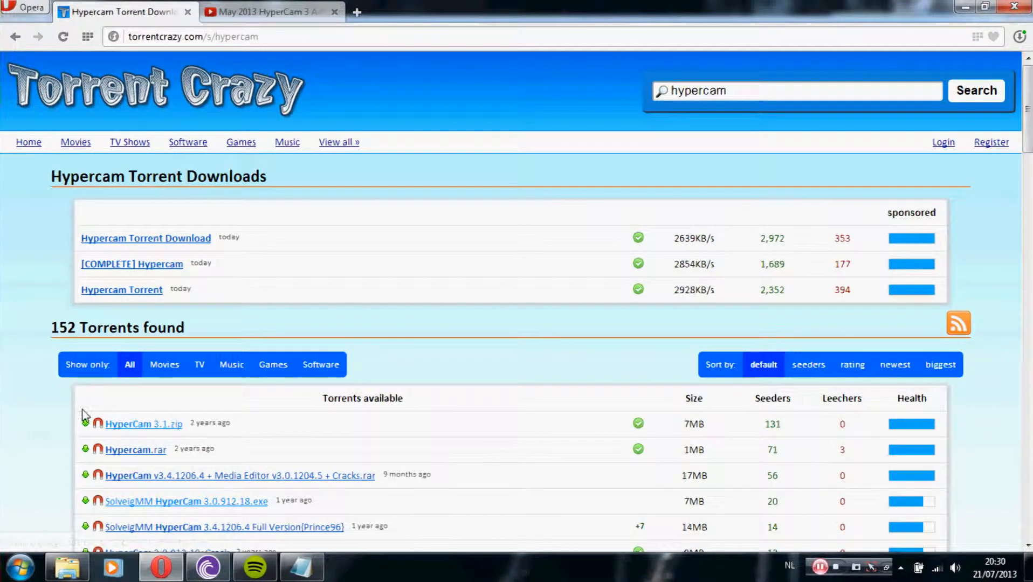
{"action": "mouse_move", "coordinate": [86, 424]}
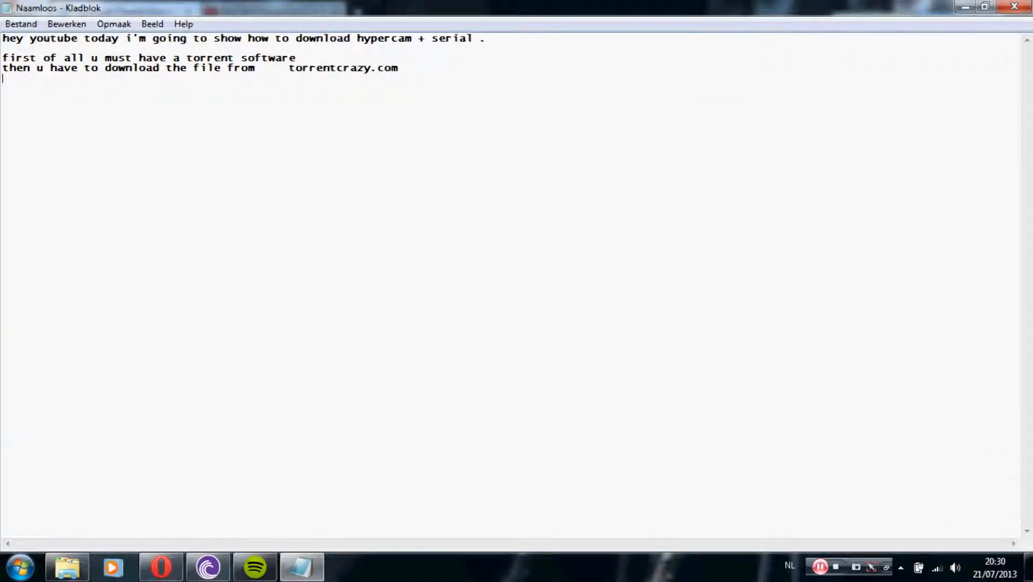
- Write the line about downloading the file by clicking the green arrow
{"action": "type", "text": "to"}
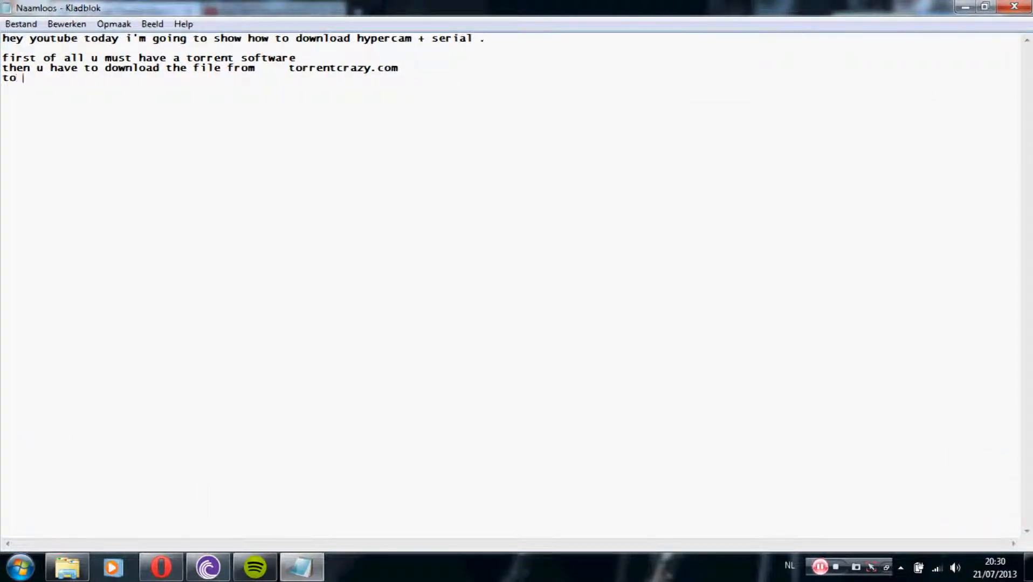
{"action": "type", "text": "be able to"}
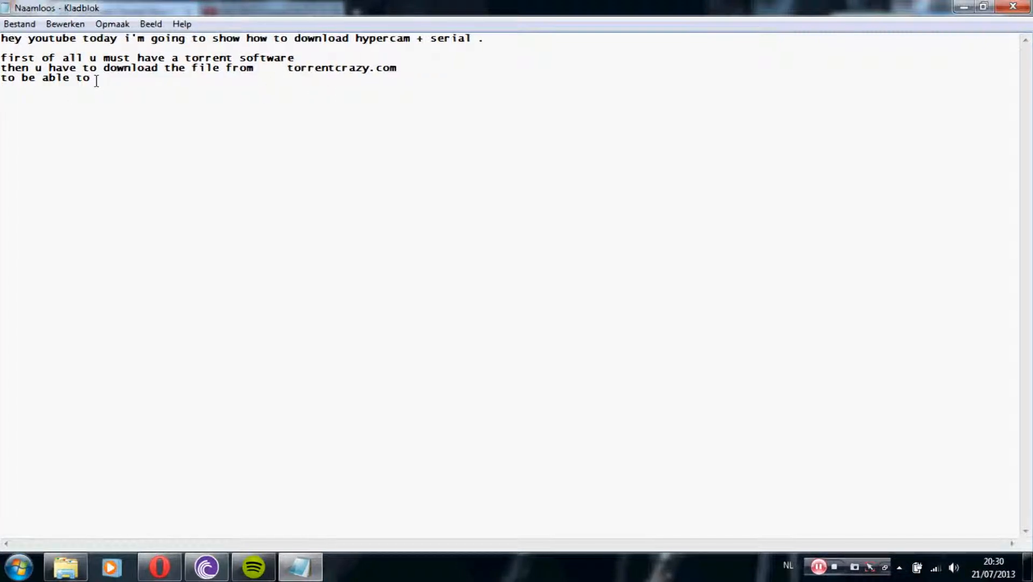
{"action": "type", "text": "download"}
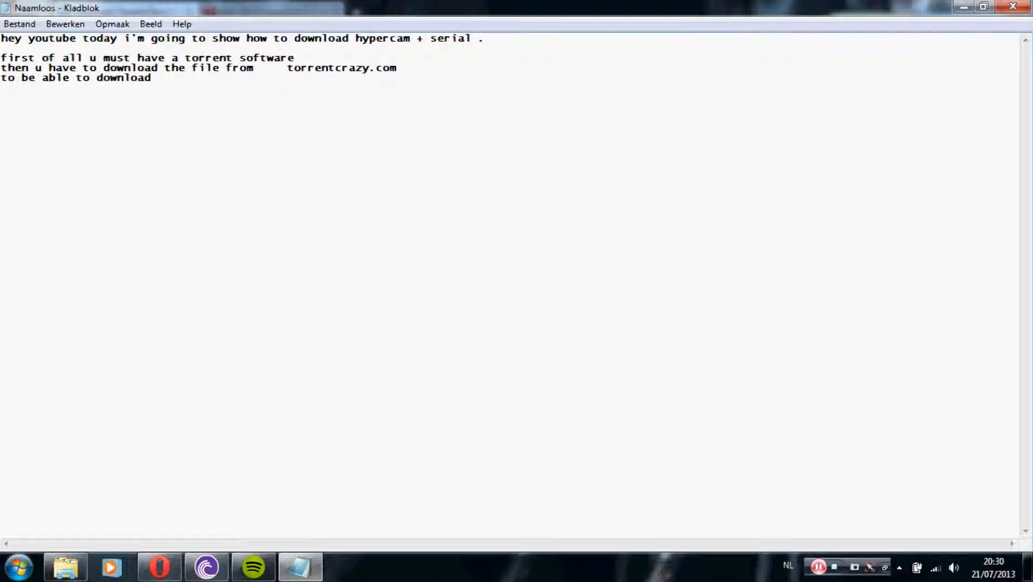
{"action": "type", "text": "the f"}
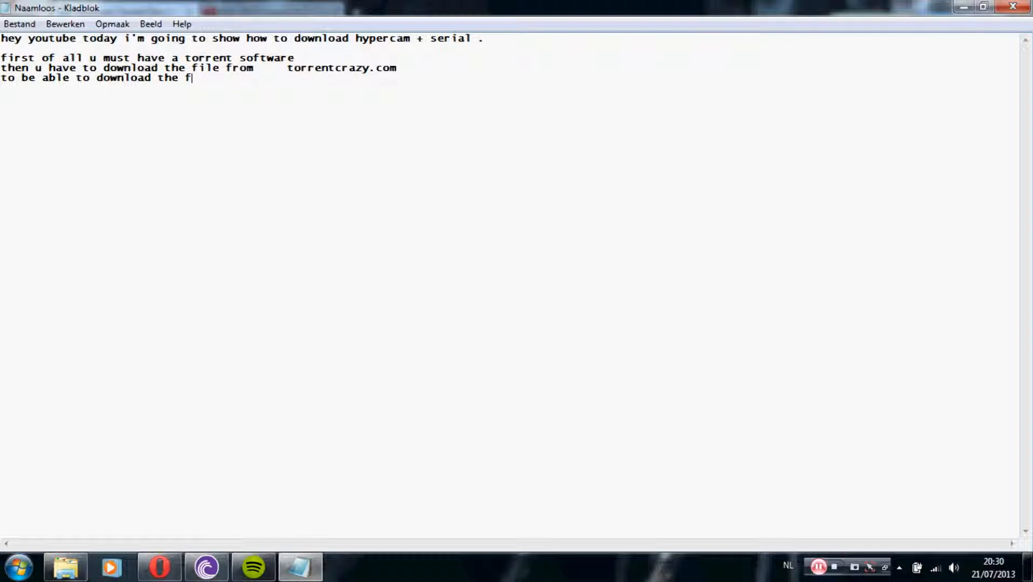
{"action": "type", "text": "ile"}
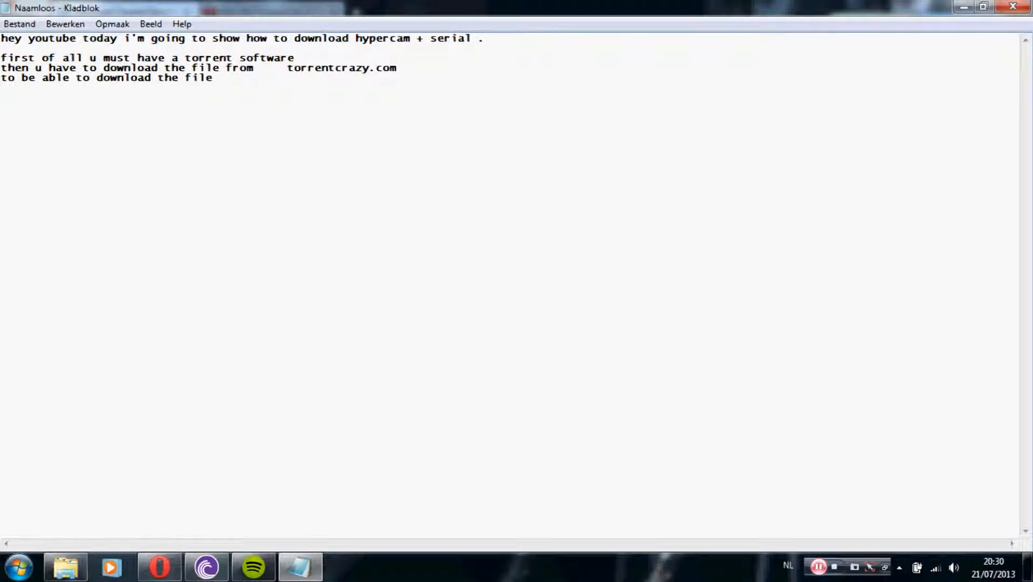
{"action": "type", "text": "just cl"}
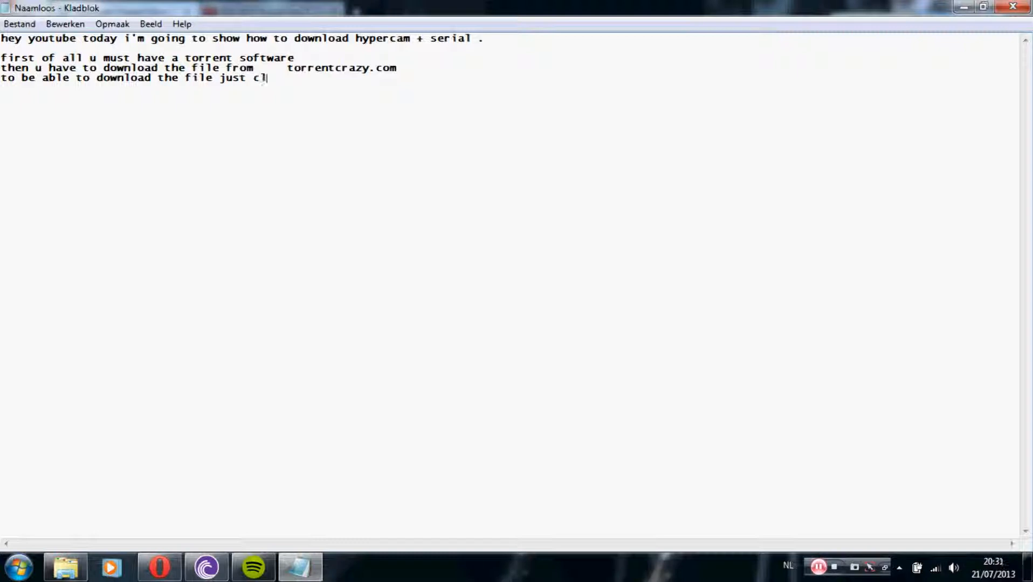
{"action": "type", "text": "ick on"}
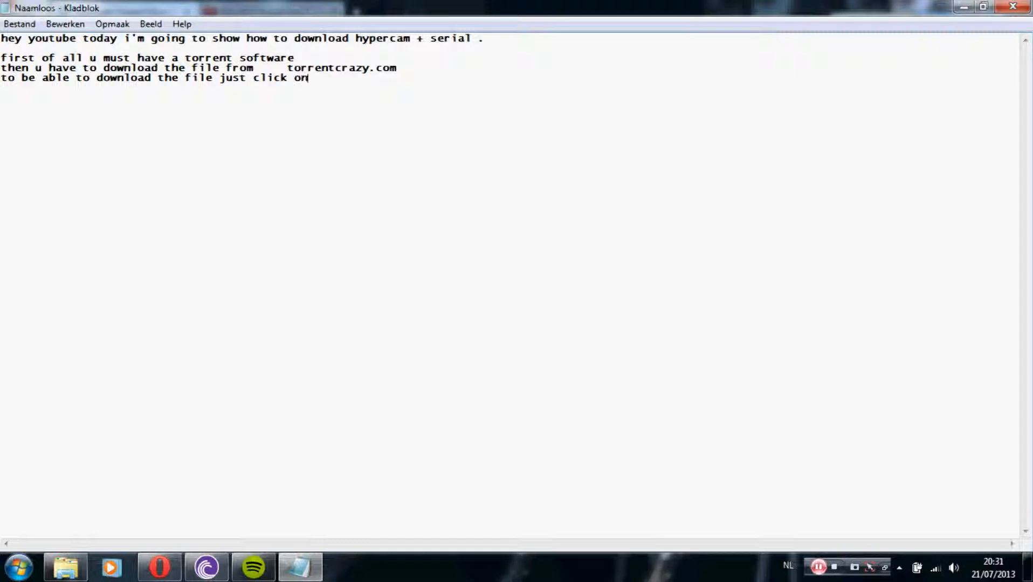
{"action": "type", "text": "the"}
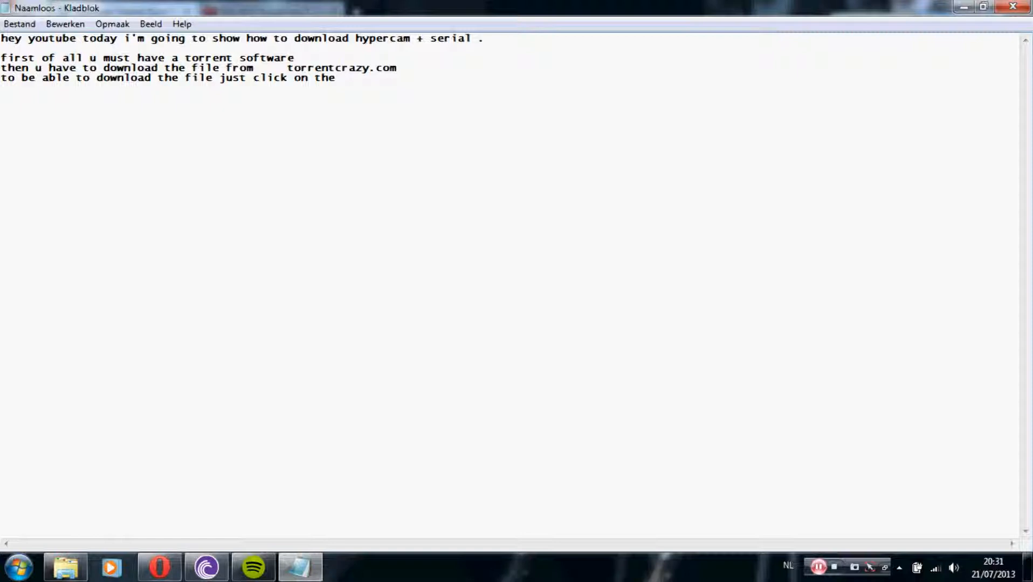
{"action": "type", "text": "green"}
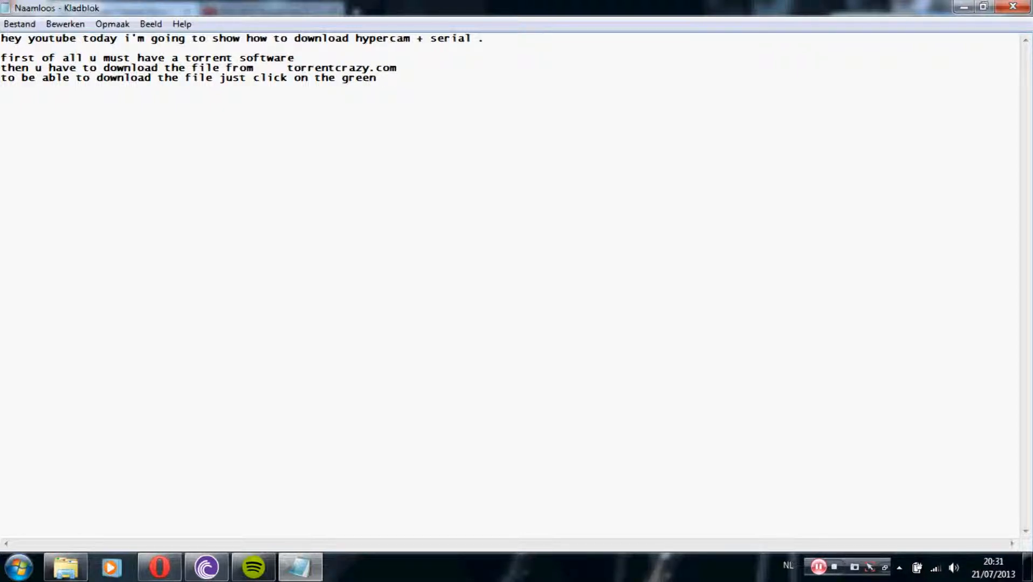
{"action": "type", "text": "a"}
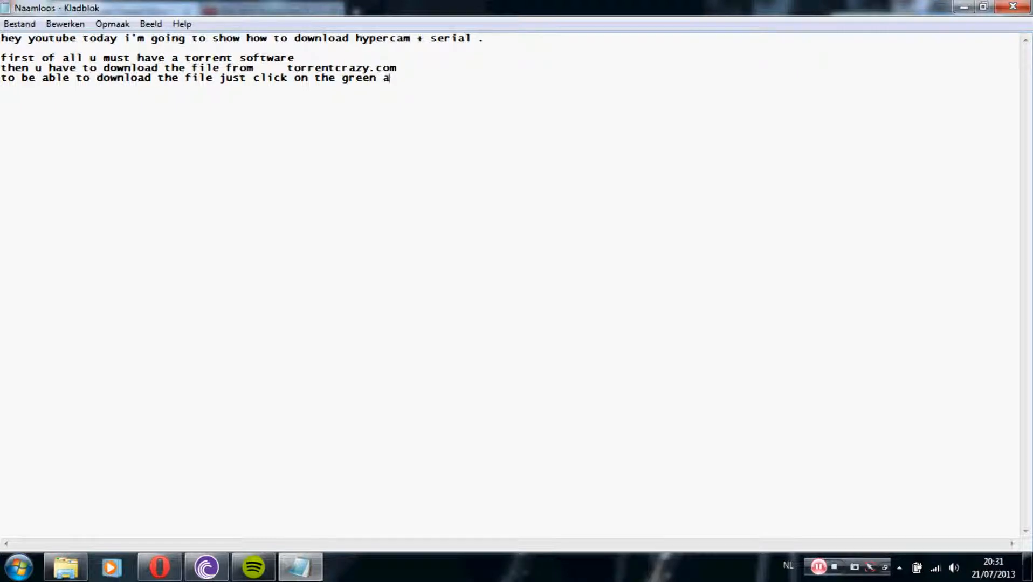
{"action": "type", "text": "rr"}
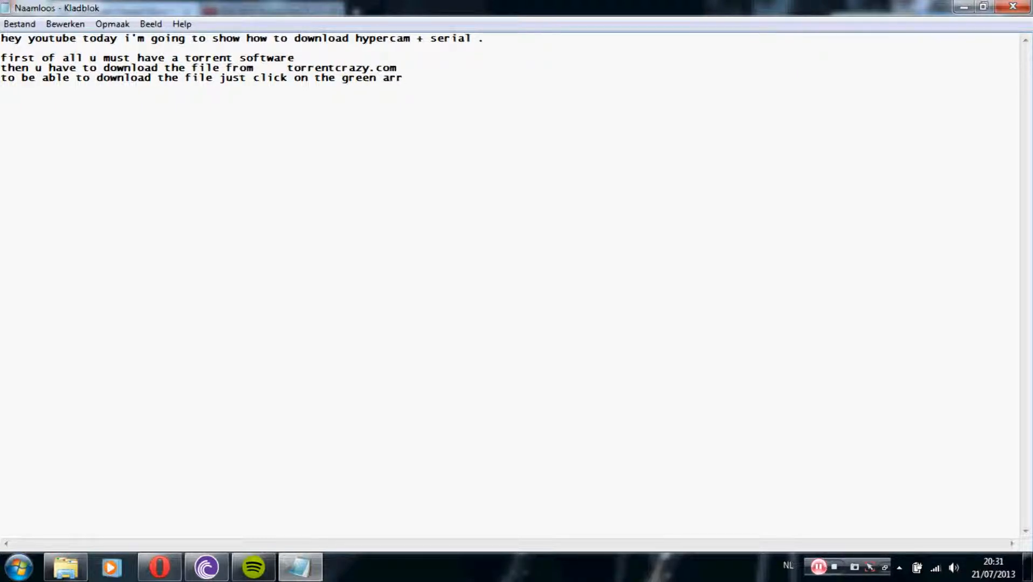
{"action": "type", "text": "ow"}
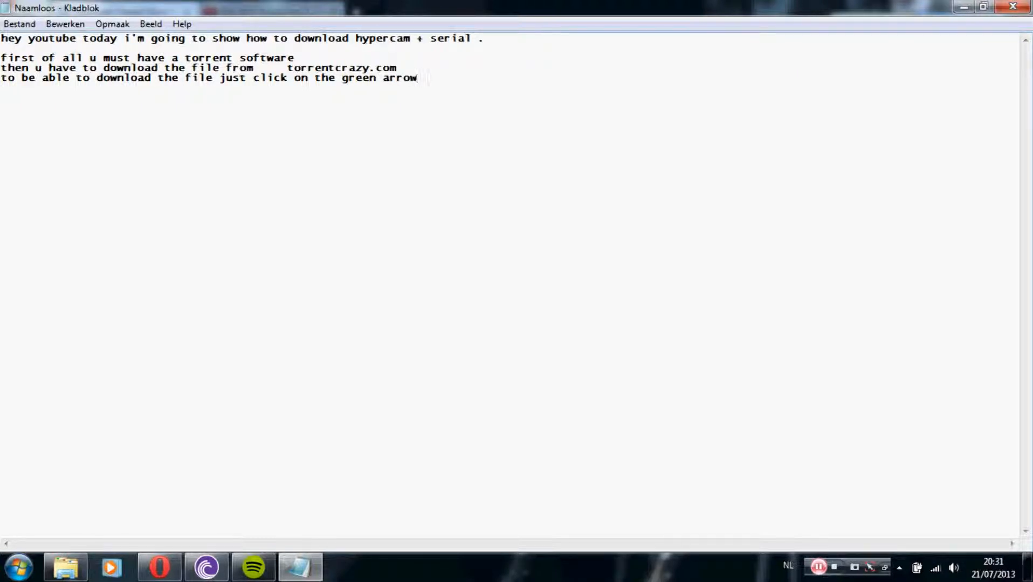
{"action": "type", "text": "."}
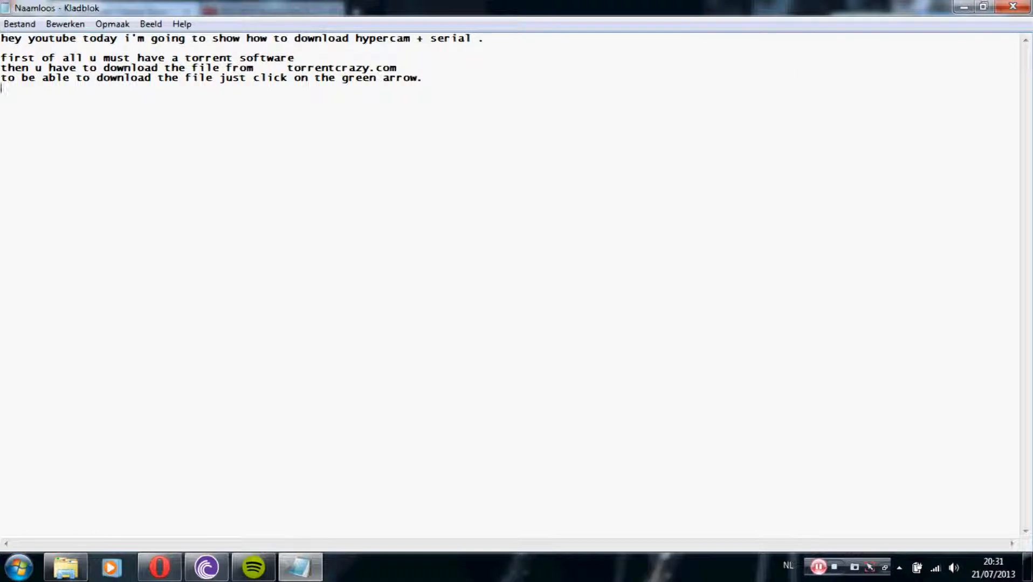
- Add the 'next stap / install it or run it ur pc' step across a new line
{"action": "type", "text": "n"}
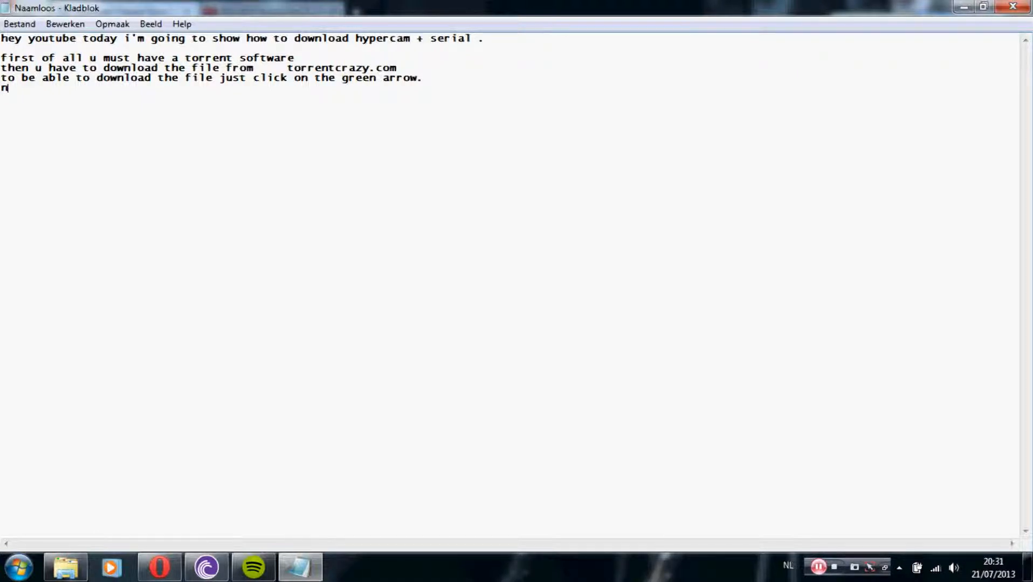
{"action": "type", "text": "next sta"}
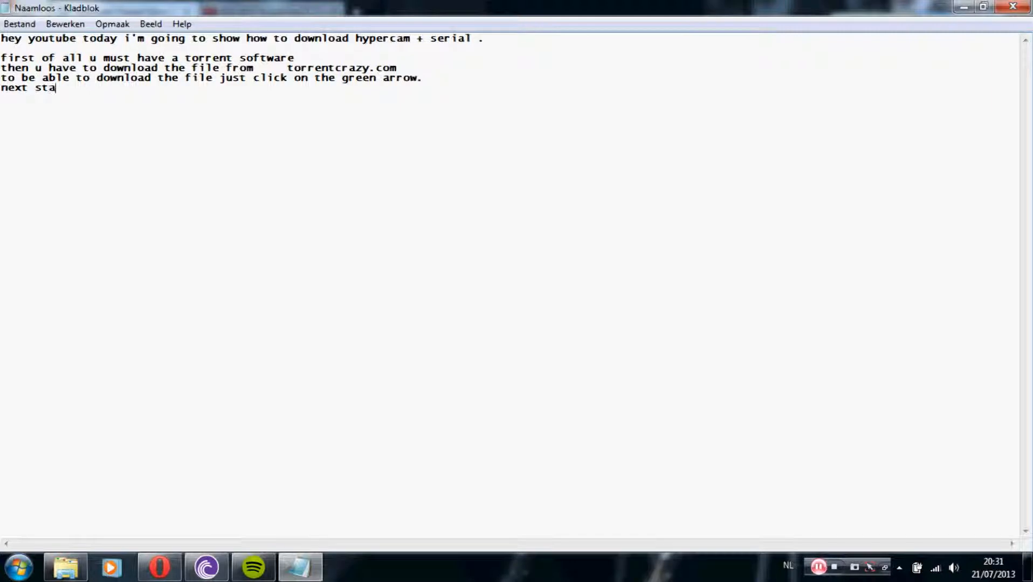
{"action": "type", "text": "p"}
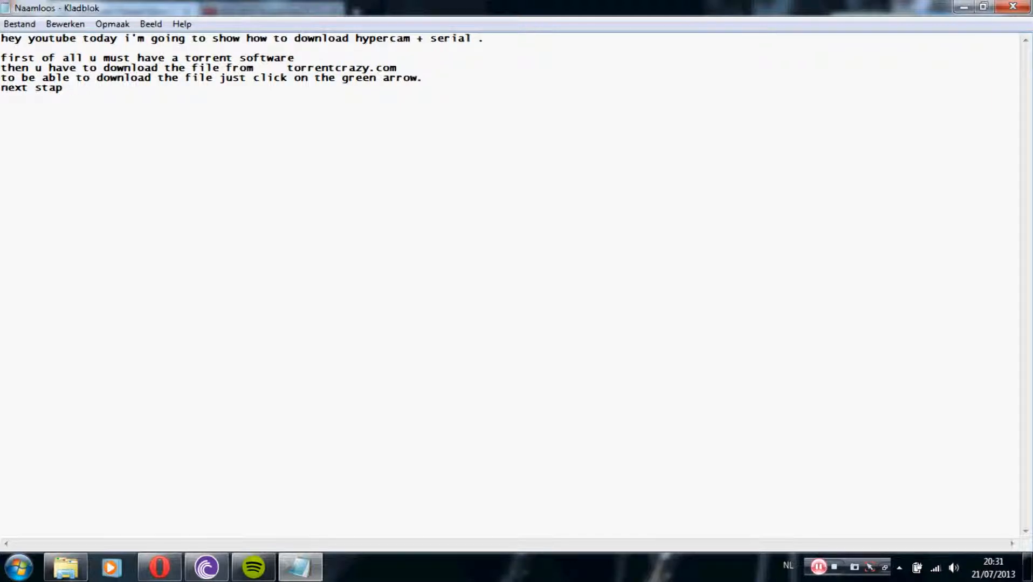
{"action": "type", "text": "/"}
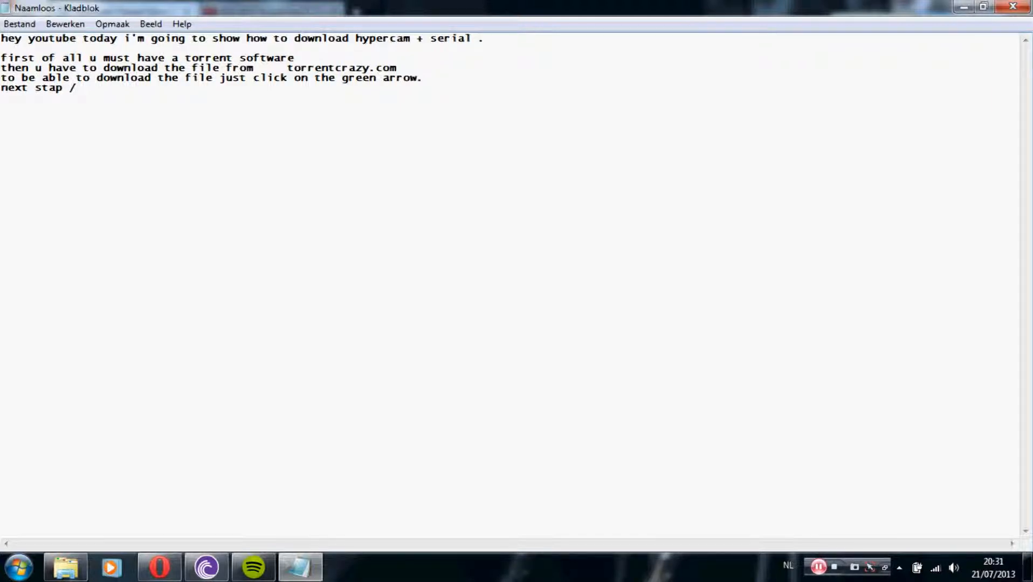
{"action": "type", "text": "install it"}
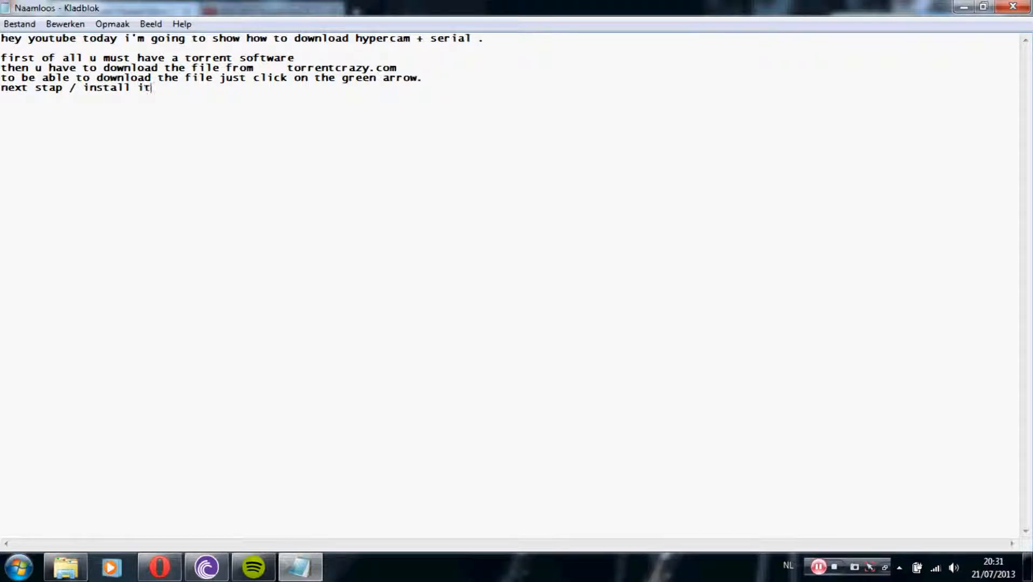
{"action": "type", "text": "or"}
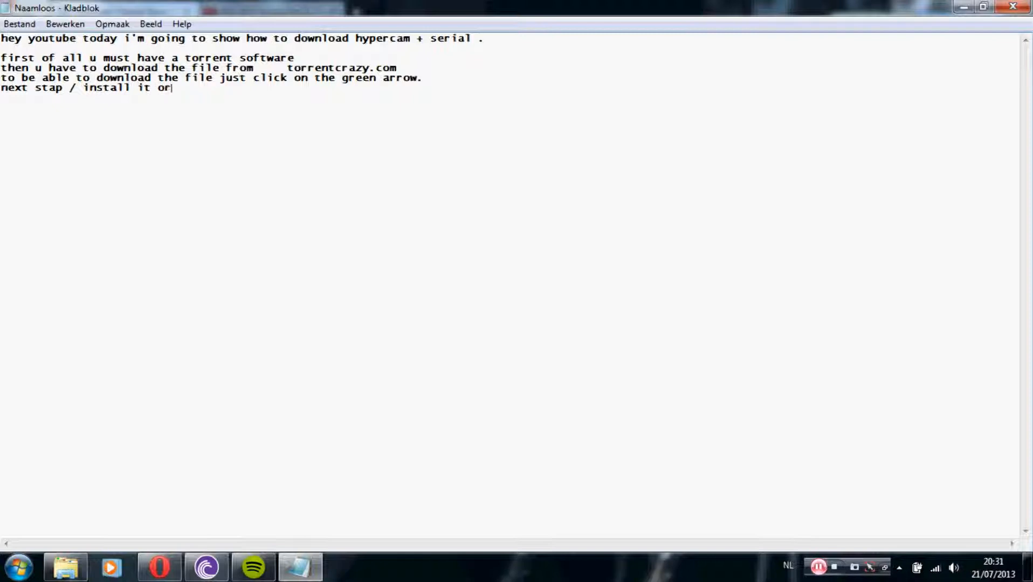
{"action": "type", "text": "run it"}
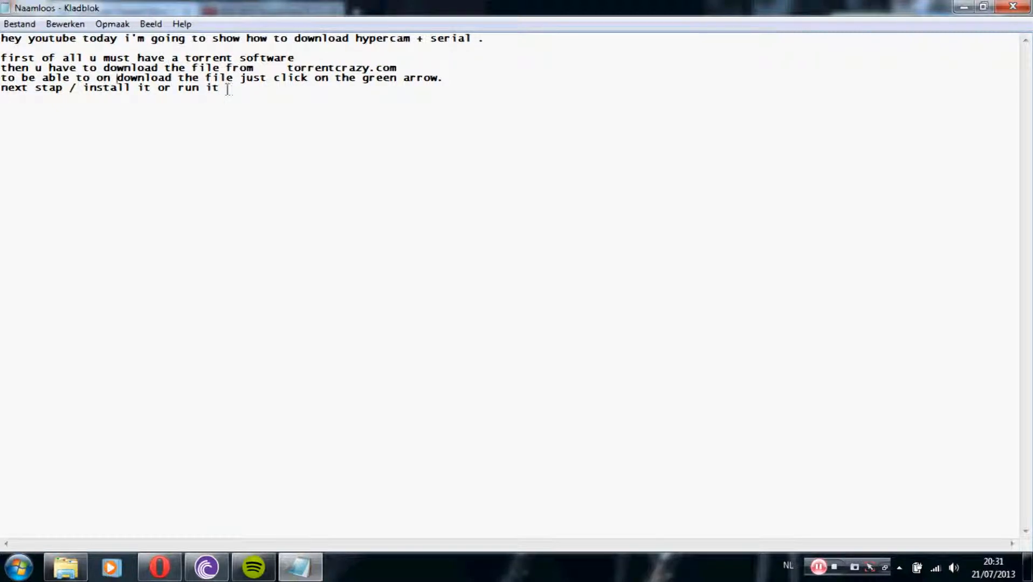
{"action": "key", "text": "Enter"}
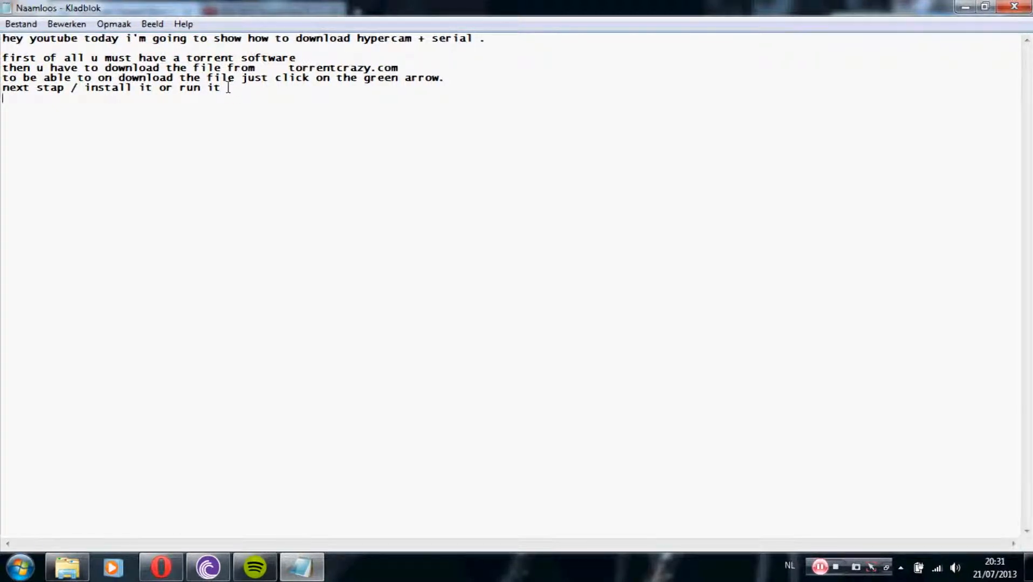
{"action": "type", "text": "u"}
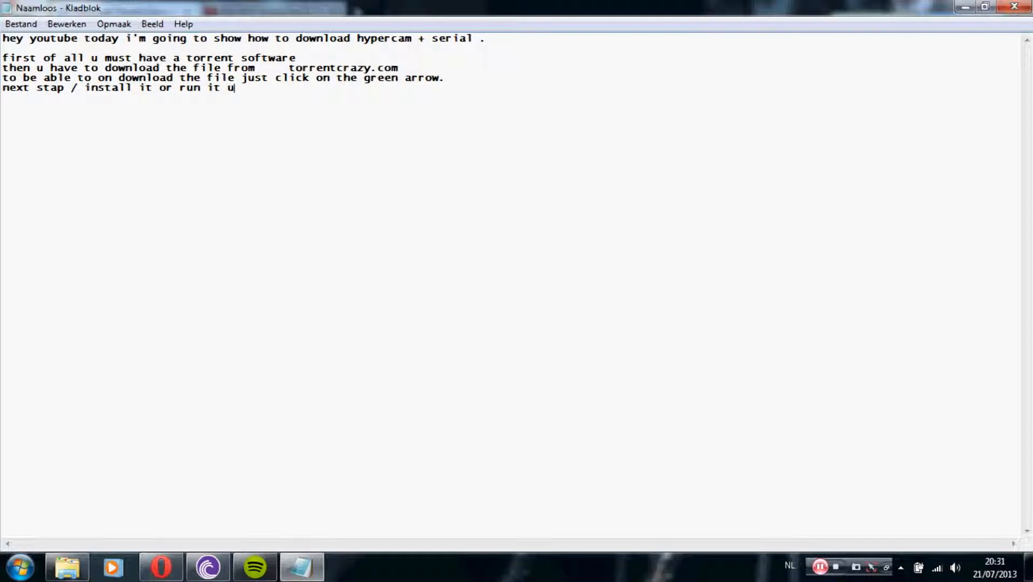
{"action": "type", "text": "r pc"}
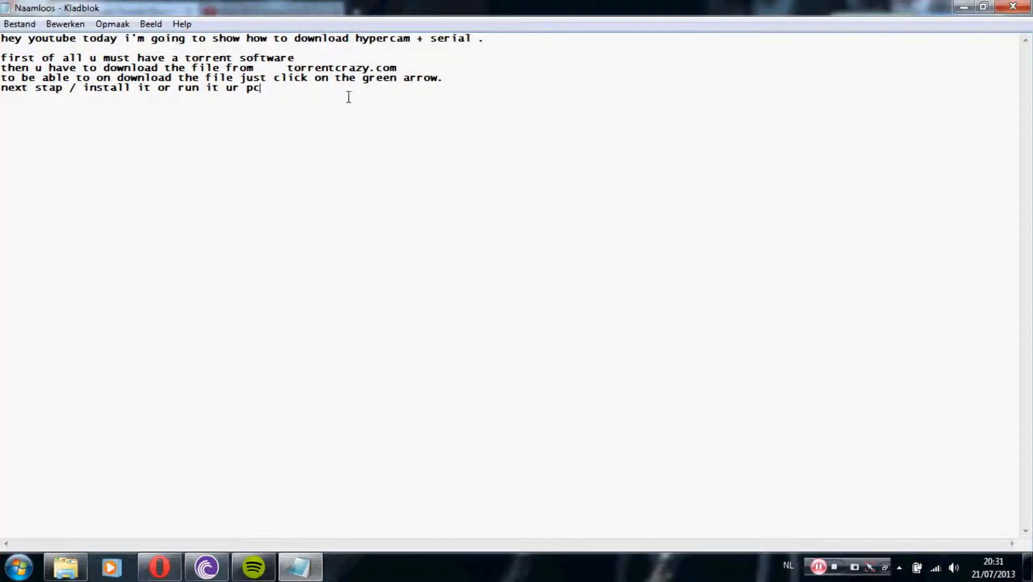
{"action": "mouse_move", "coordinate": [331, 107]}
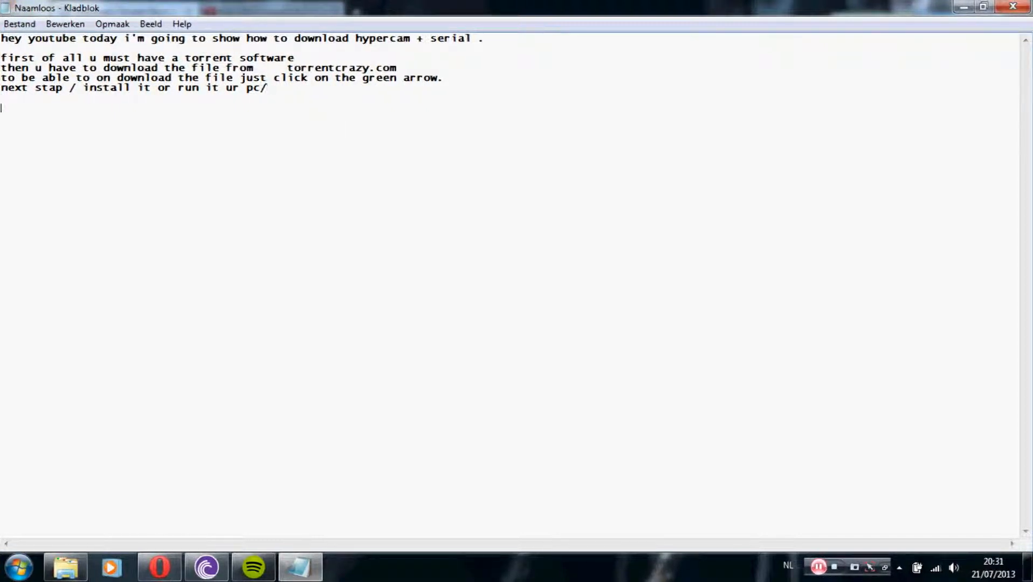
{"action": "type", "text": "t"}
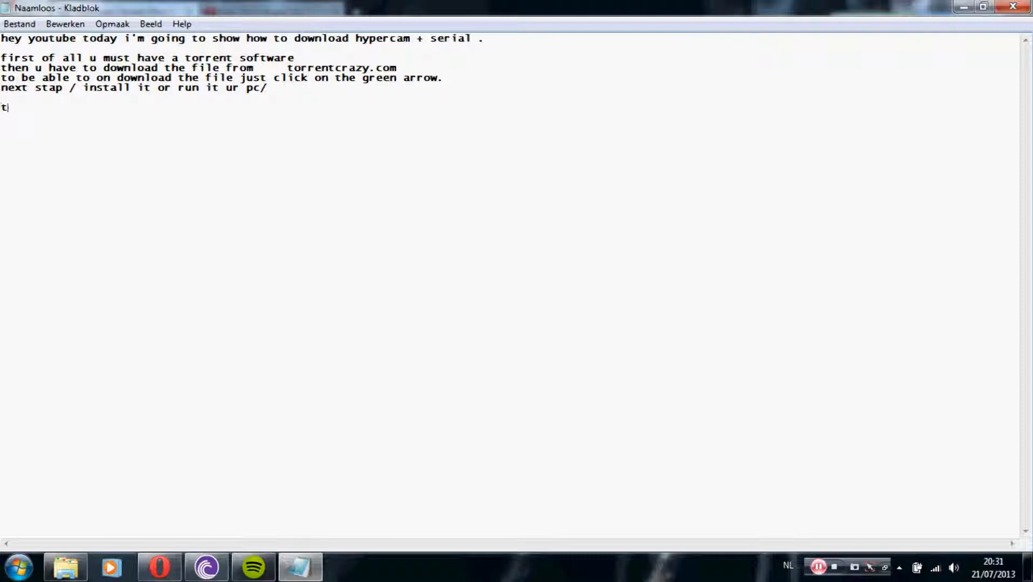
{"action": "type", "text": "his is the"}
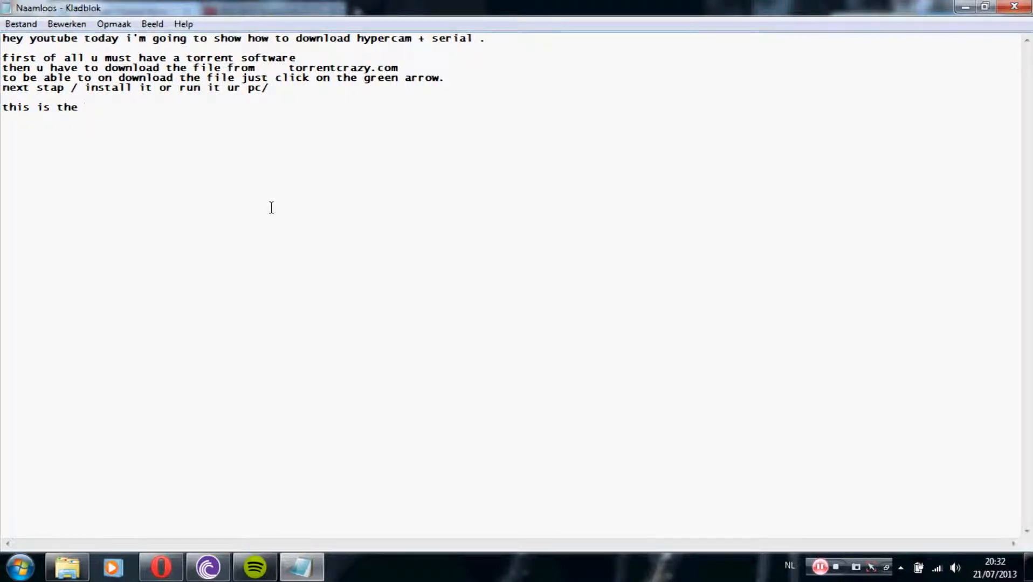
{"action": "type", "text": "ser"}
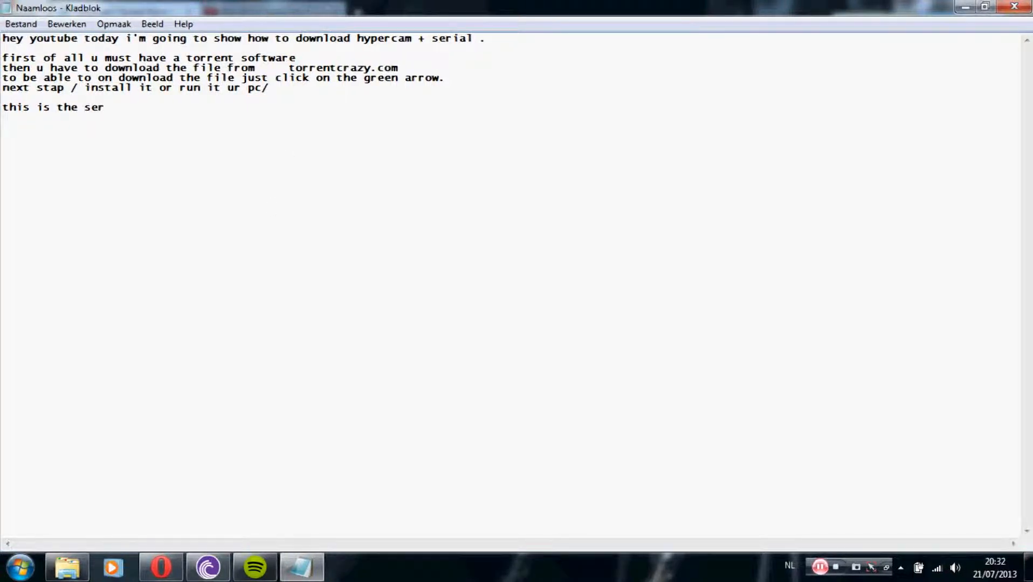
{"action": "type", "text": "ial"}
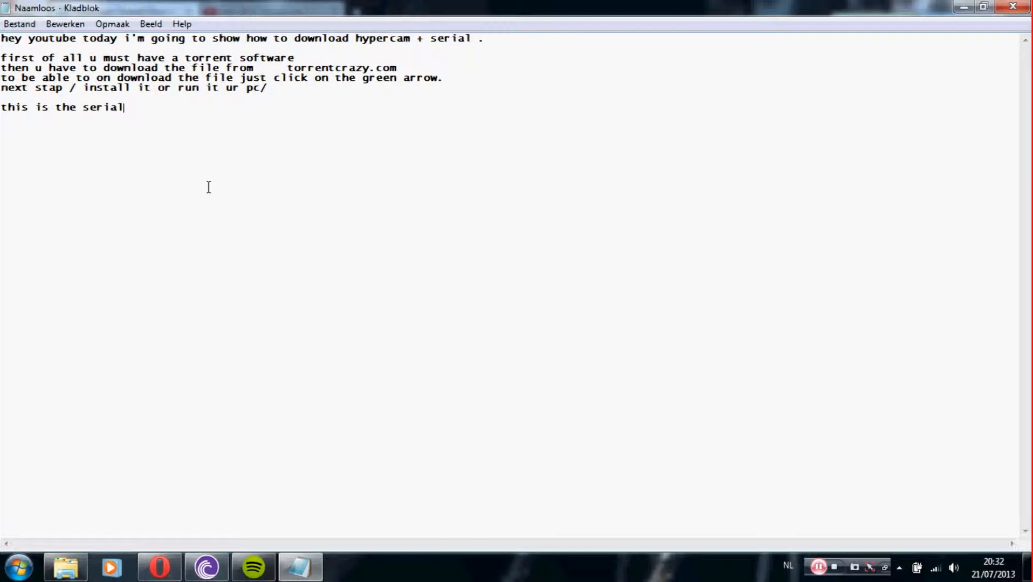
{"action": "type", "text": "/"}
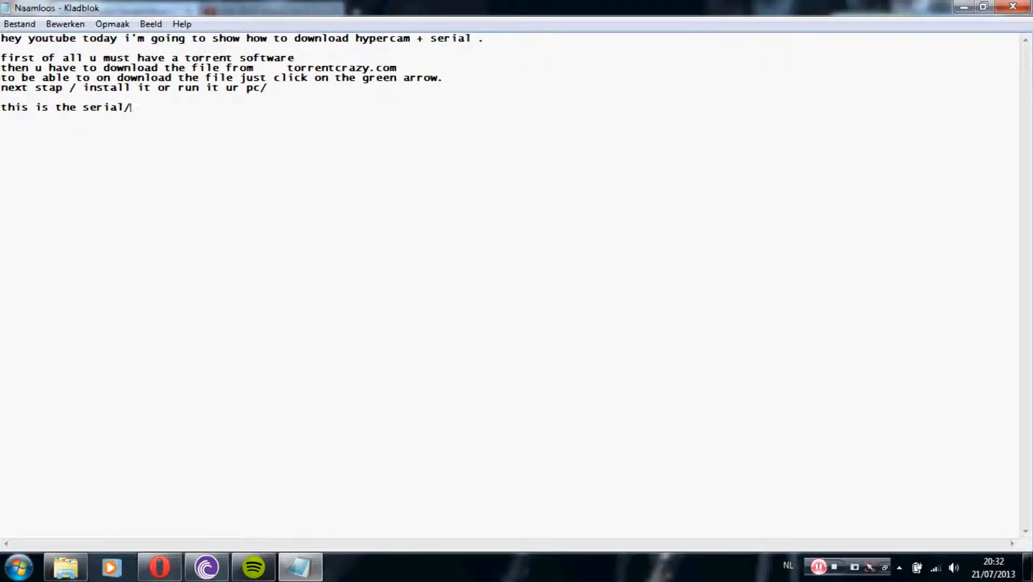
{"action": "mouse_move", "coordinate": [254, 566]}
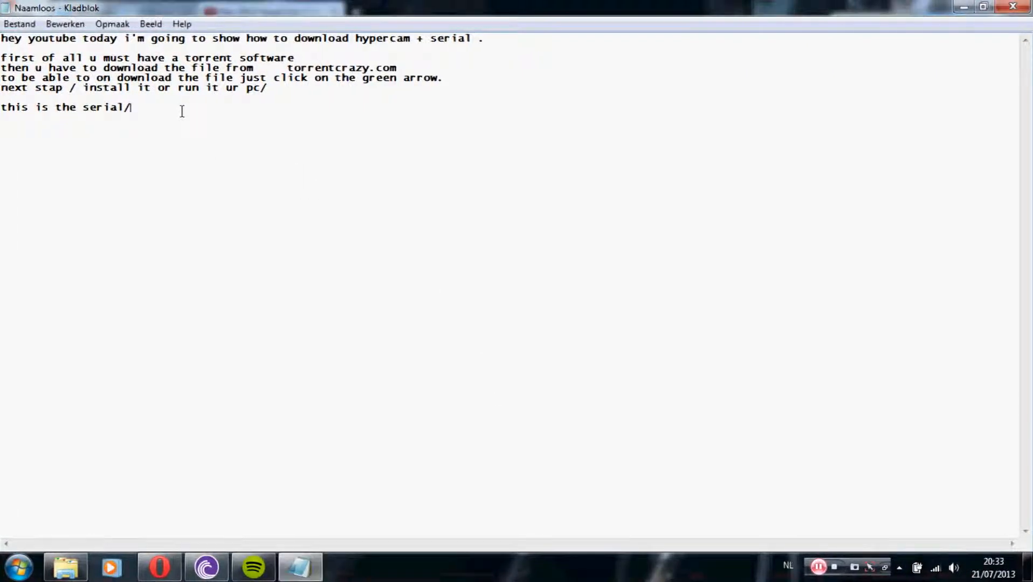
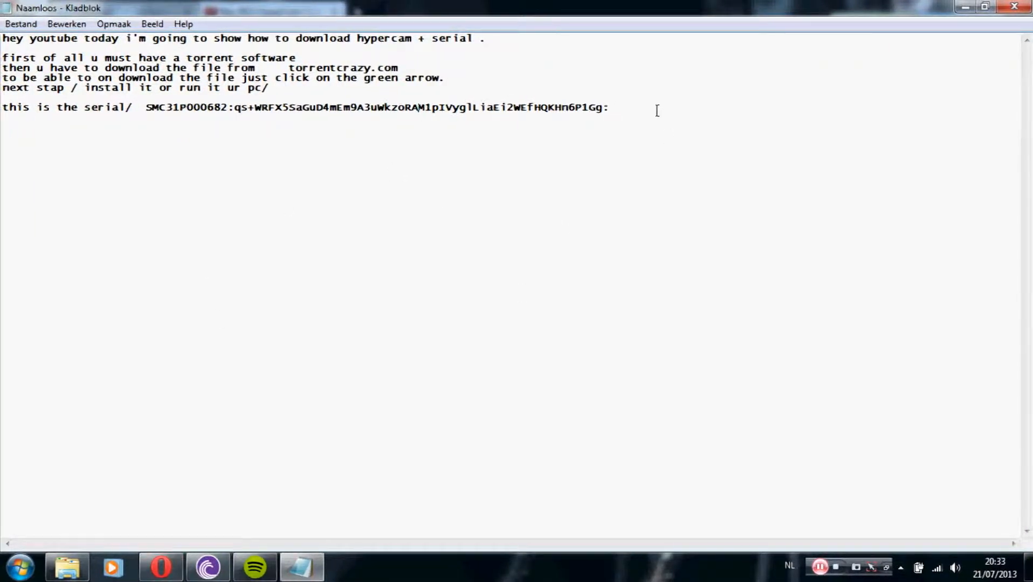
{"action": "key", "text": "enter"}
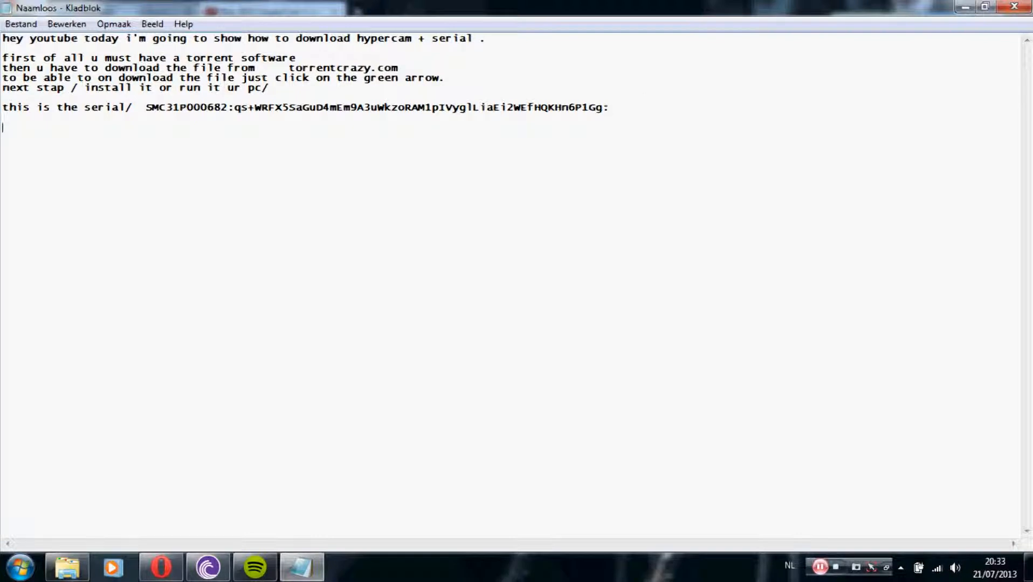
{"action": "mouse_move", "coordinate": [325, 495]}
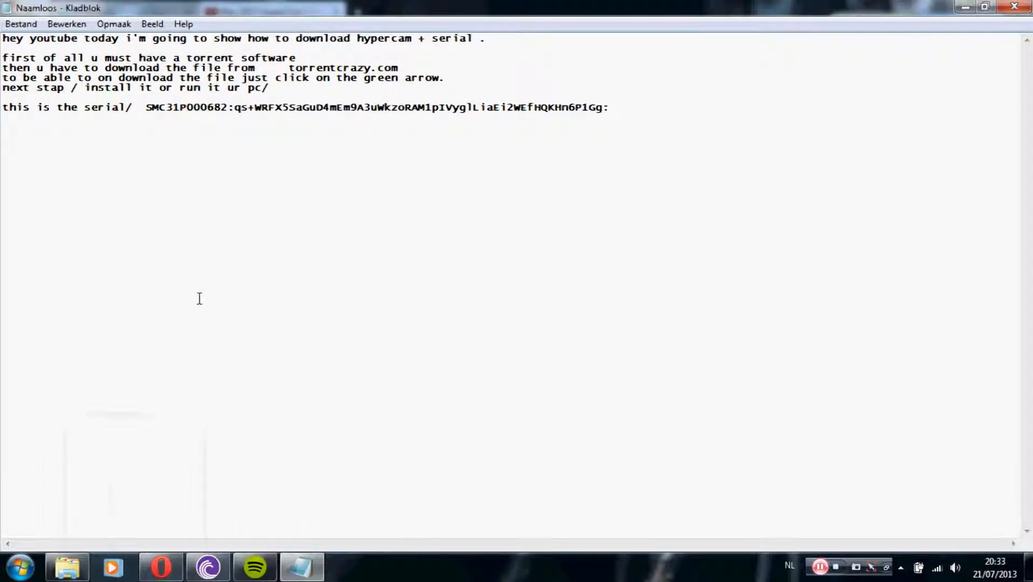
- Write the closing line 'this it if u have any comment pls do/'
{"action": "type", "text": "this it"}
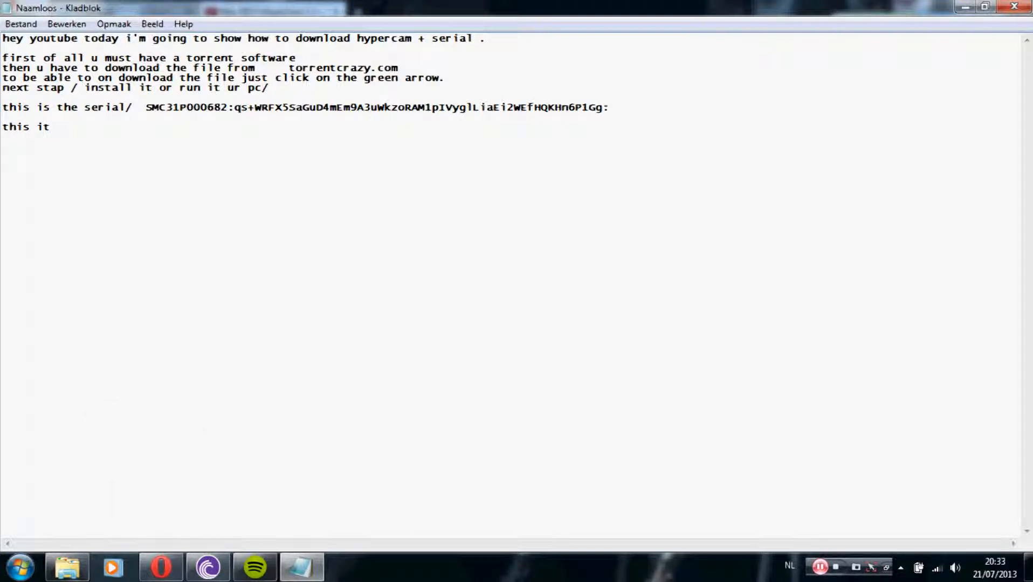
{"action": "type", "text": "if u ha"}
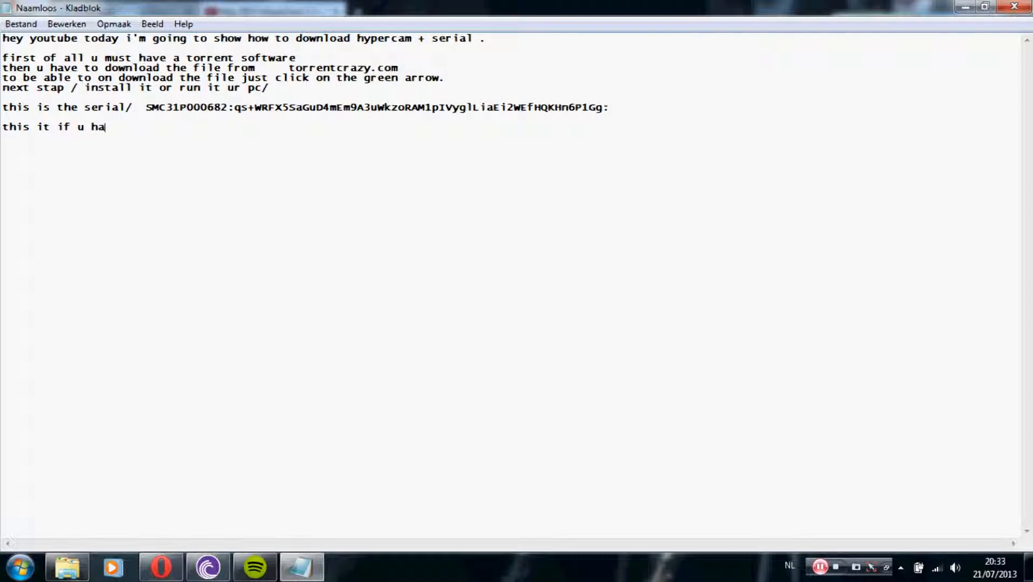
{"action": "type", "text": "ve any"}
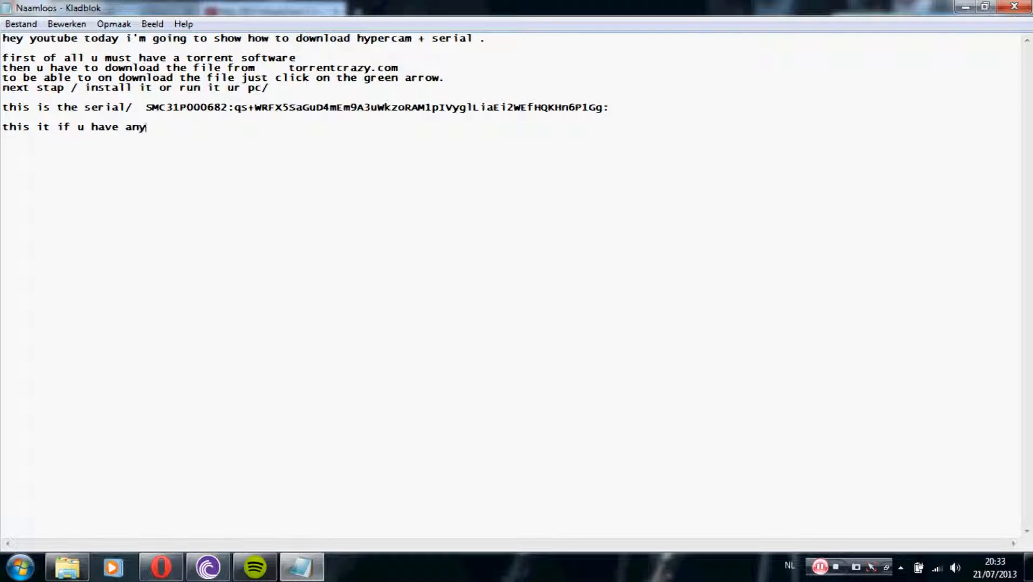
{"action": "type", "text": "com"}
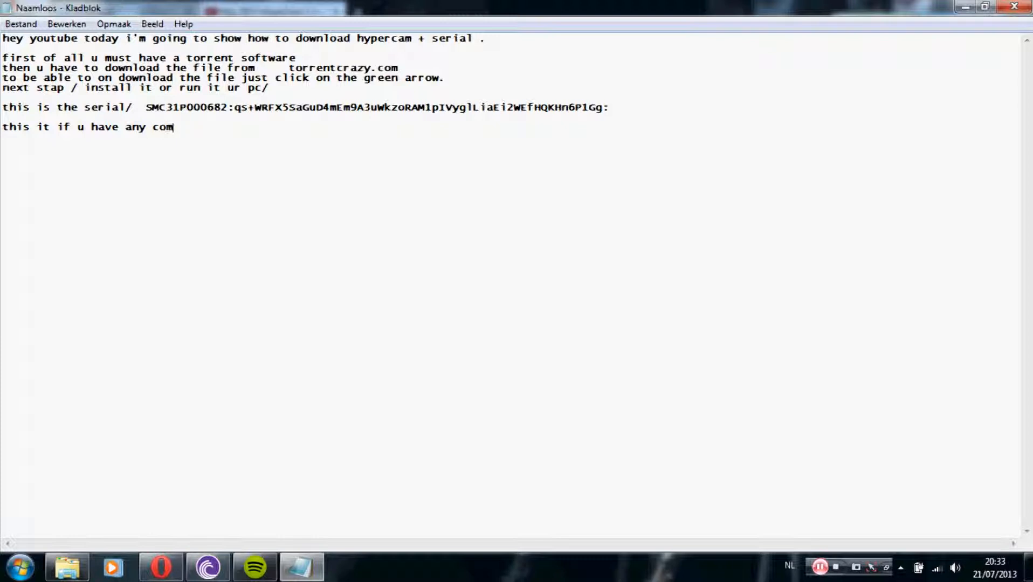
{"action": "type", "text": "ment"}
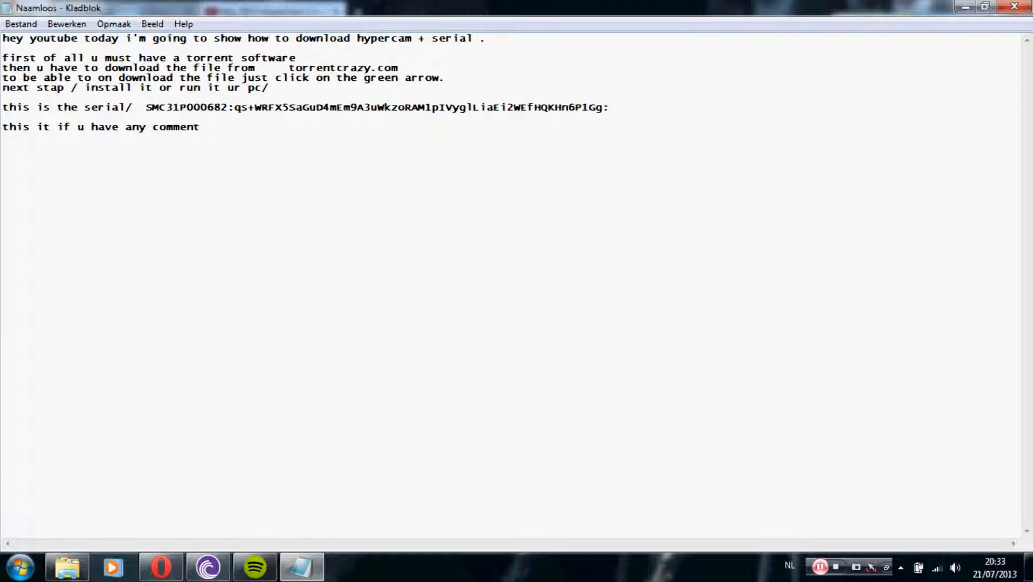
{"action": "type", "text": "pls"}
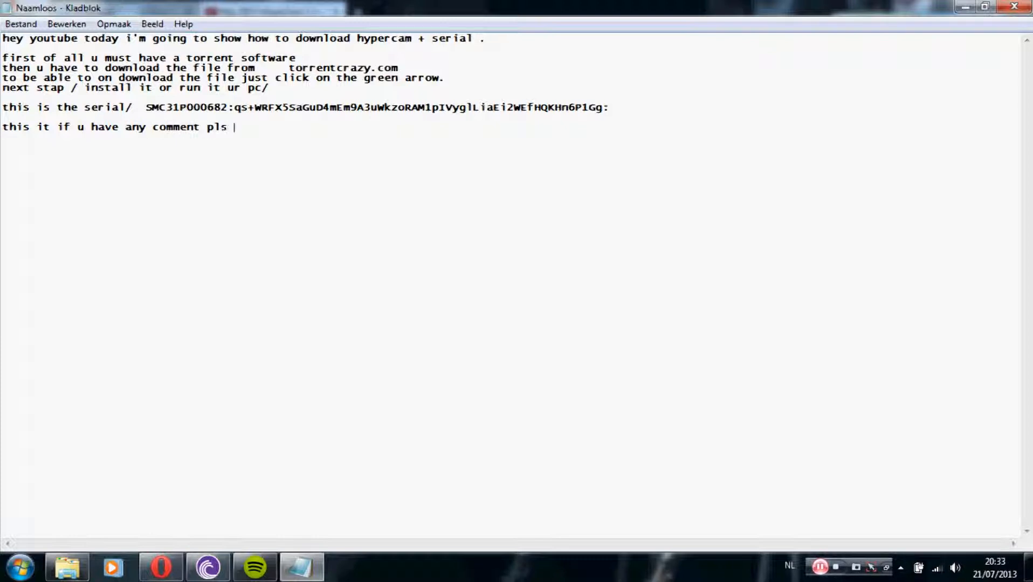
{"action": "type", "text": "do"}
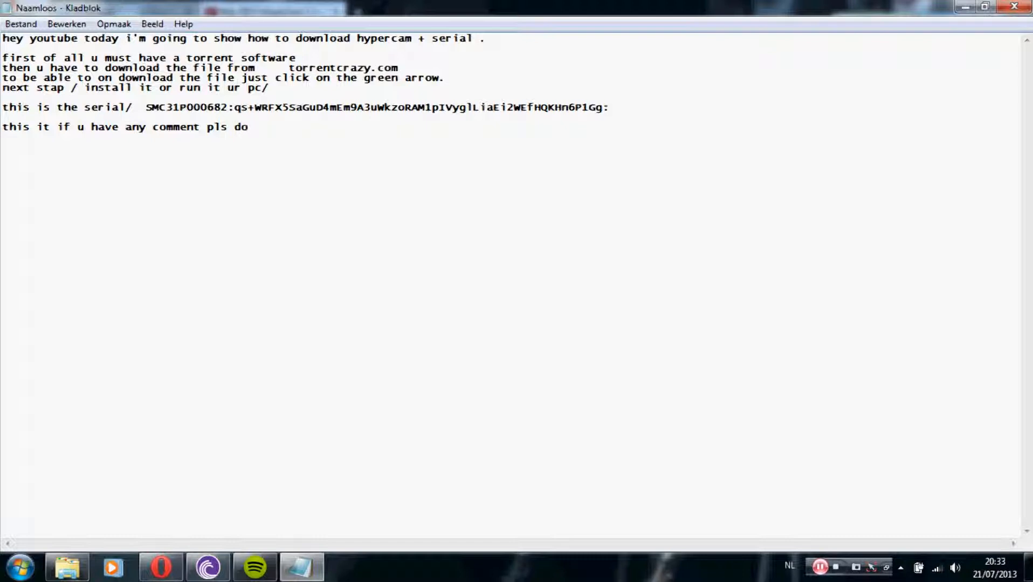
{"action": "type", "text": "/ t"}
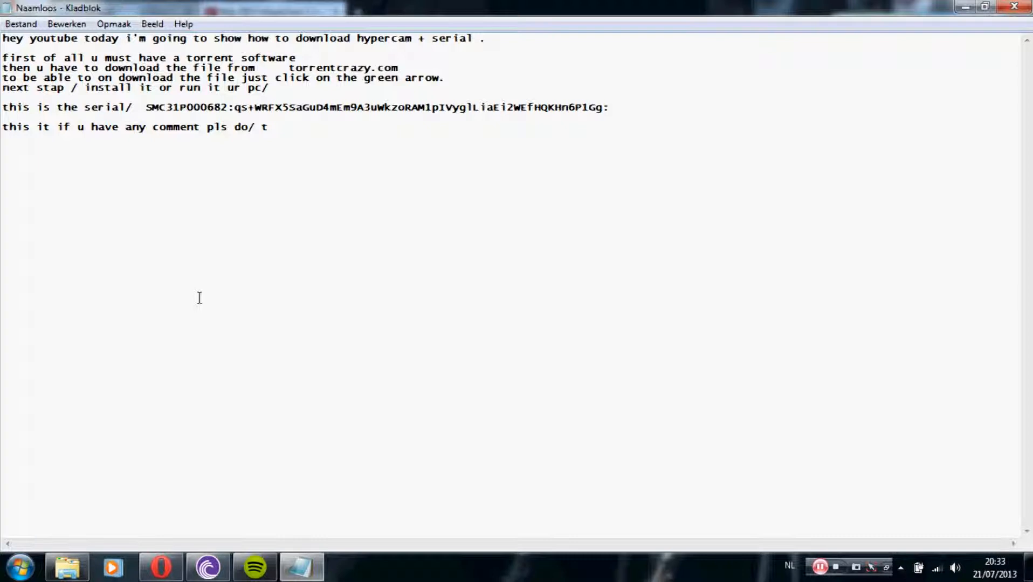
{"action": "type", "text": "anx"}
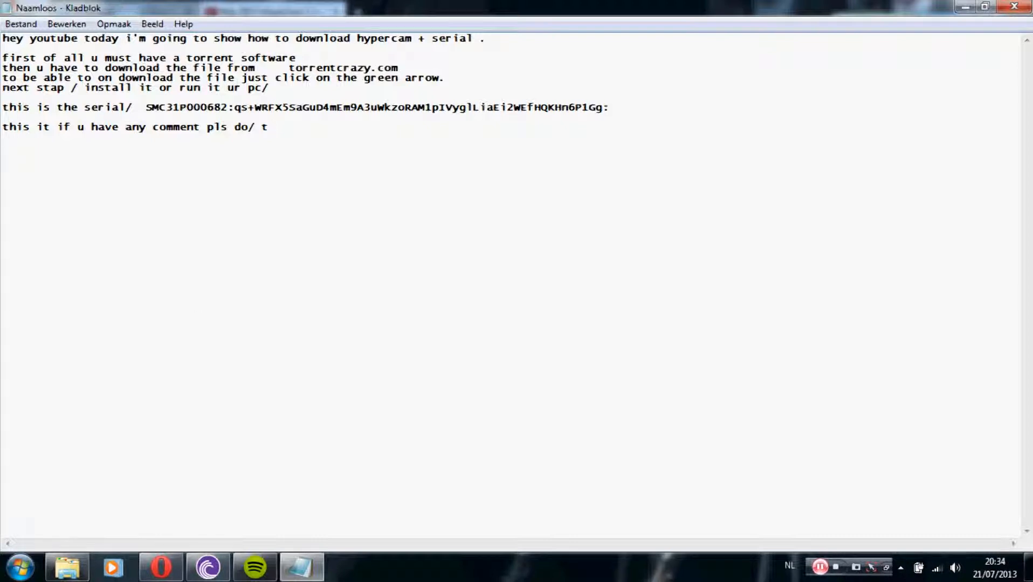
- Put 'thanx for watching' on its own final line
{"action": "key", "text": "Enter"}
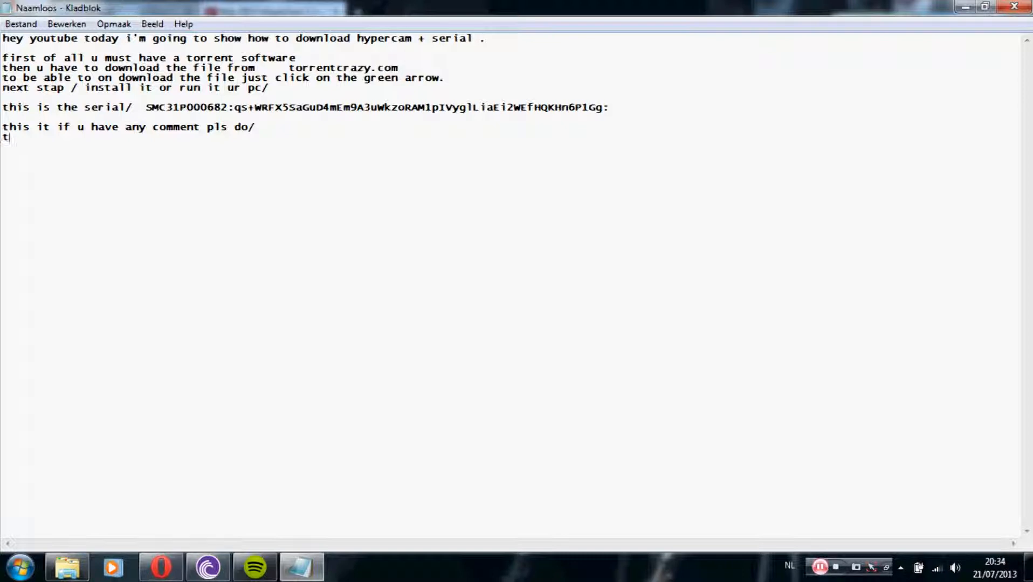
{"action": "type", "text": "hanx for"}
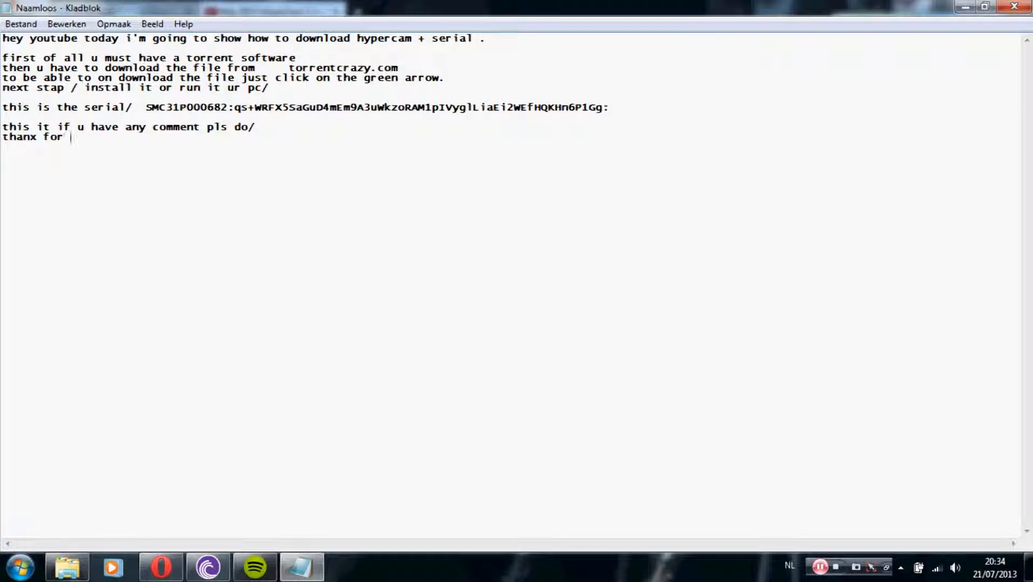
{"action": "type", "text": "watc"}
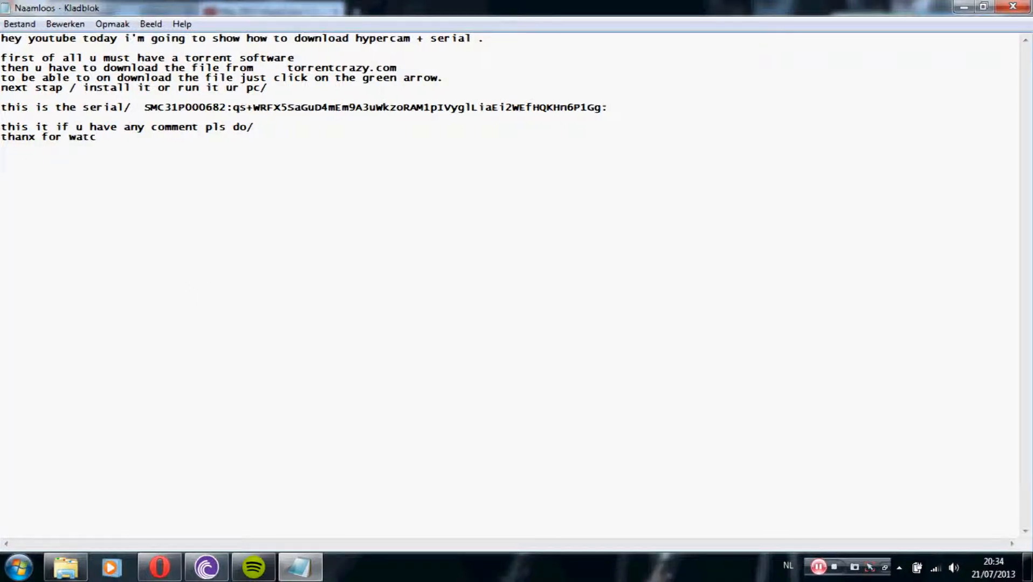
{"action": "type", "text": "hin"}
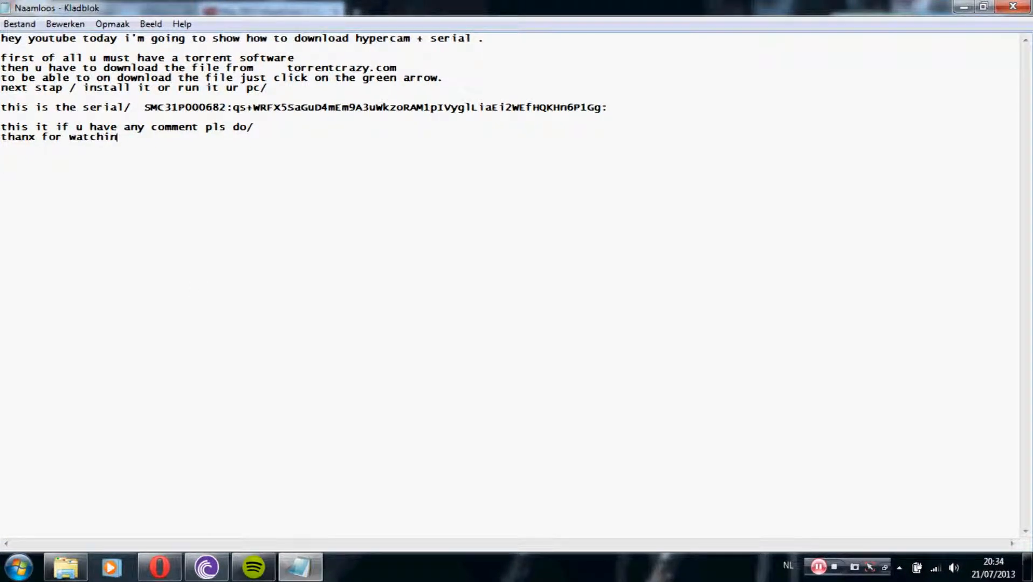
{"action": "type", "text": "g"}
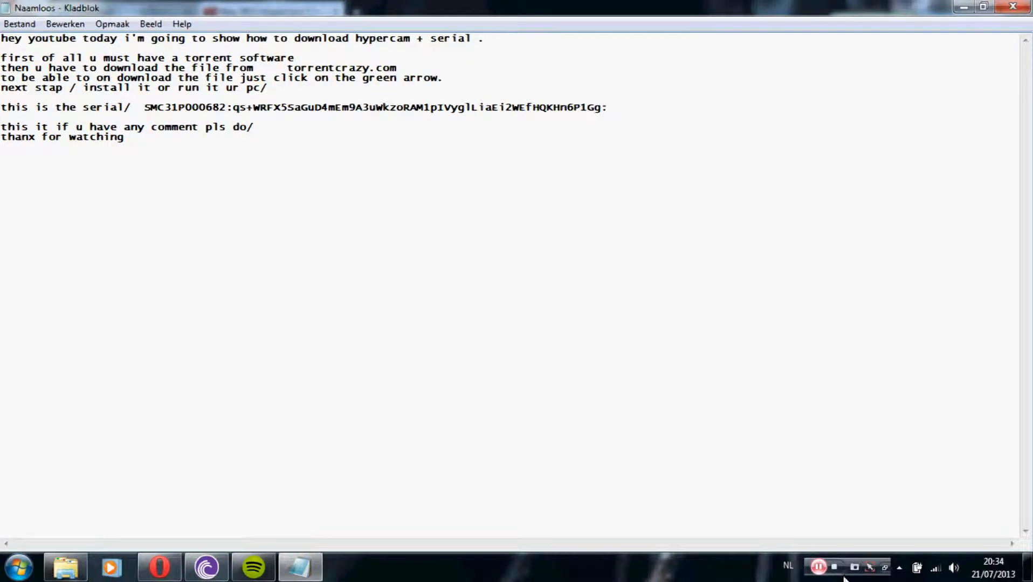